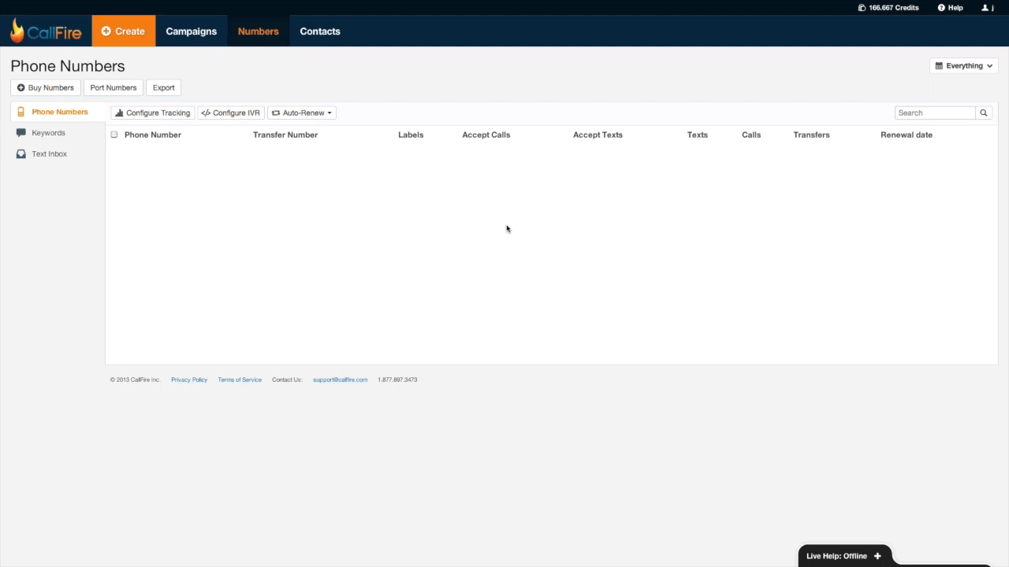
mouse_move(191, 31)
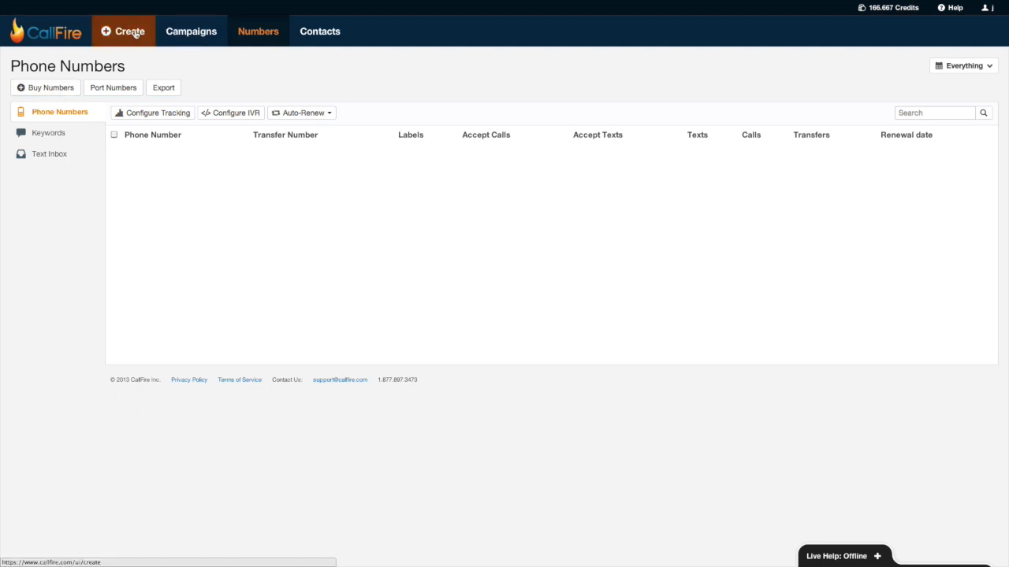
Start a new inbound Call Tracking campaign from the Create menu
click(128, 31)
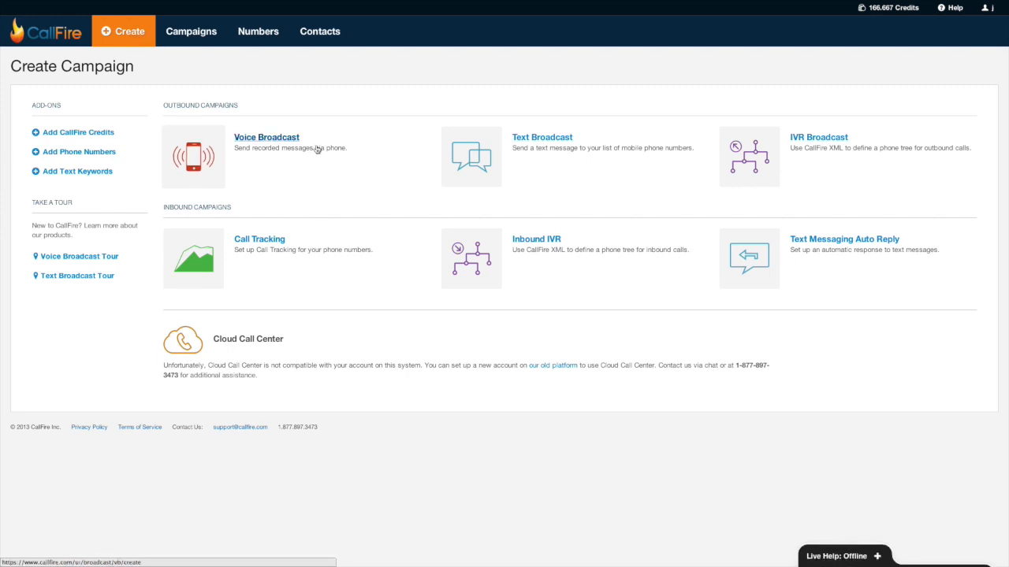
mouse_move(259, 239)
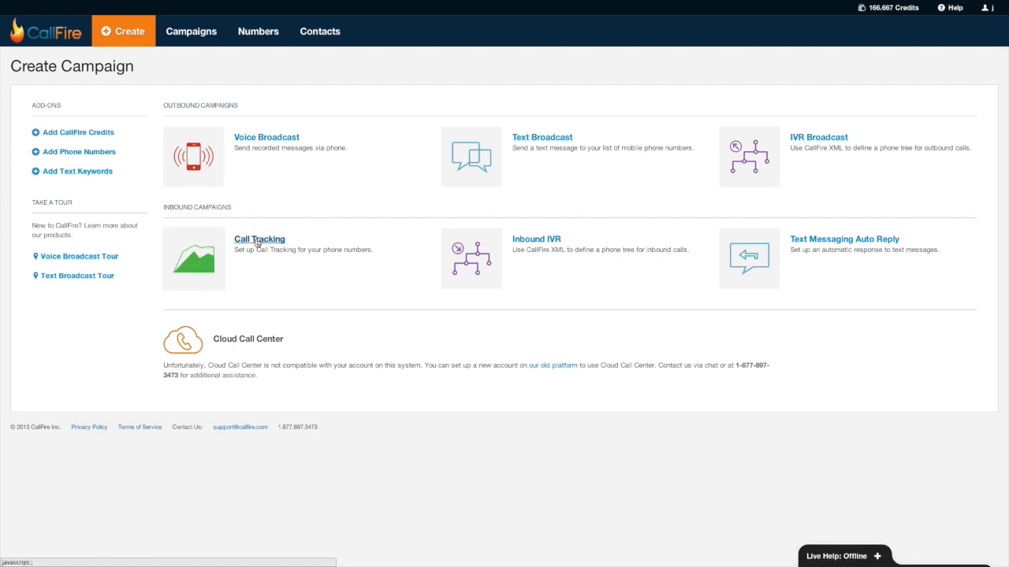
click(259, 239)
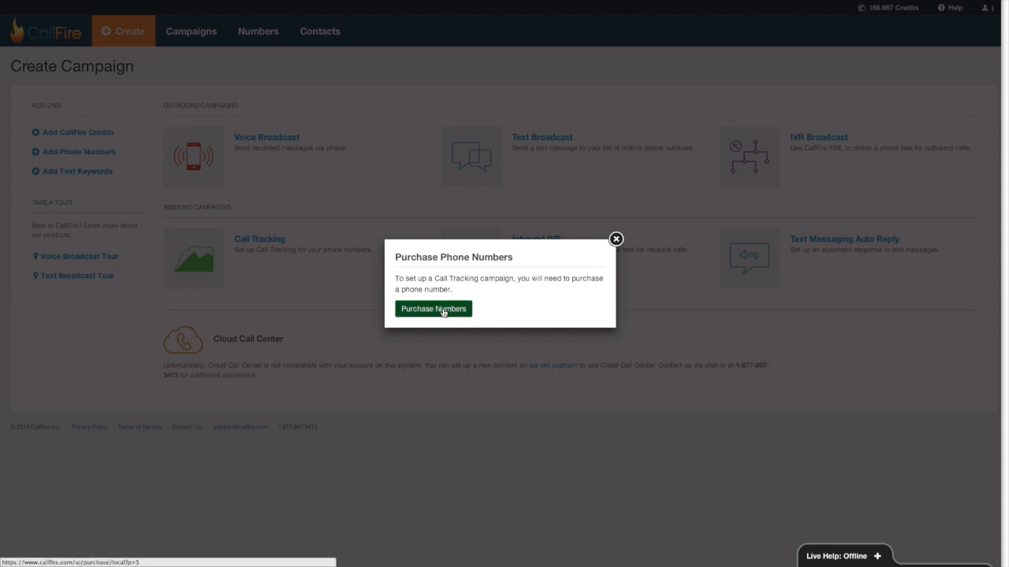
mouse_move(94, 132)
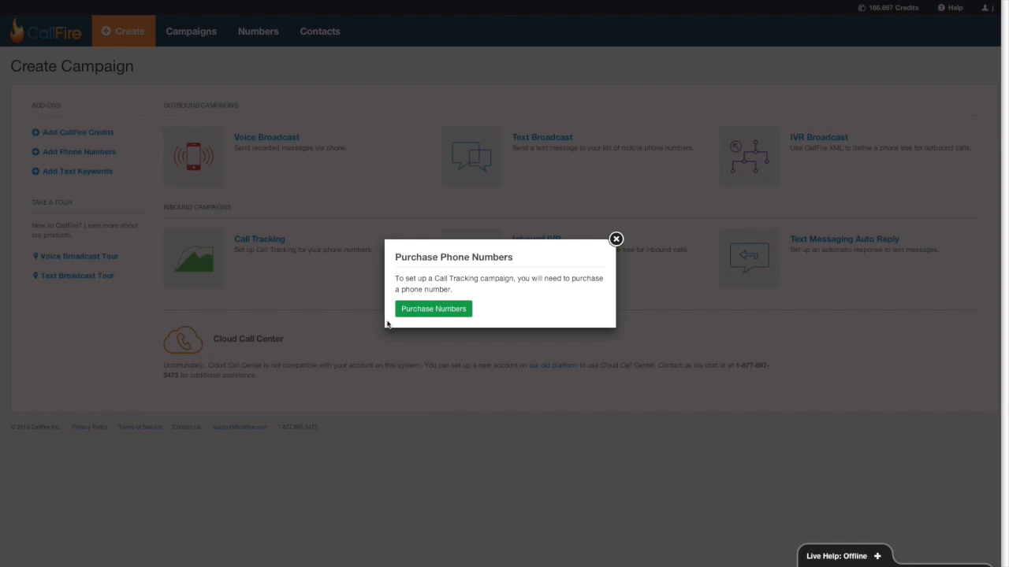
Open the number purchase page and search local numbers in area code 415
click(432, 308)
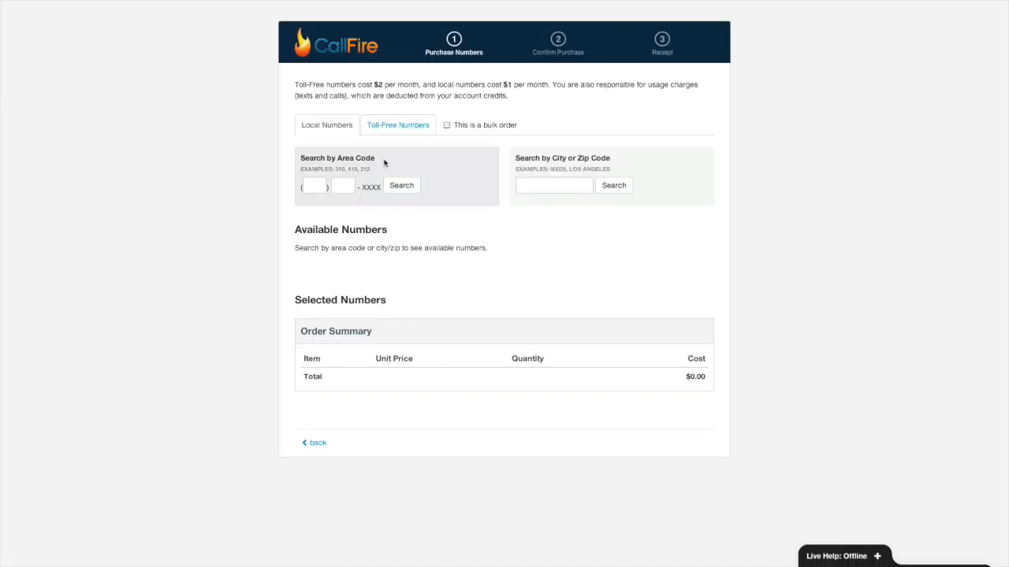
mouse_move(326, 127)
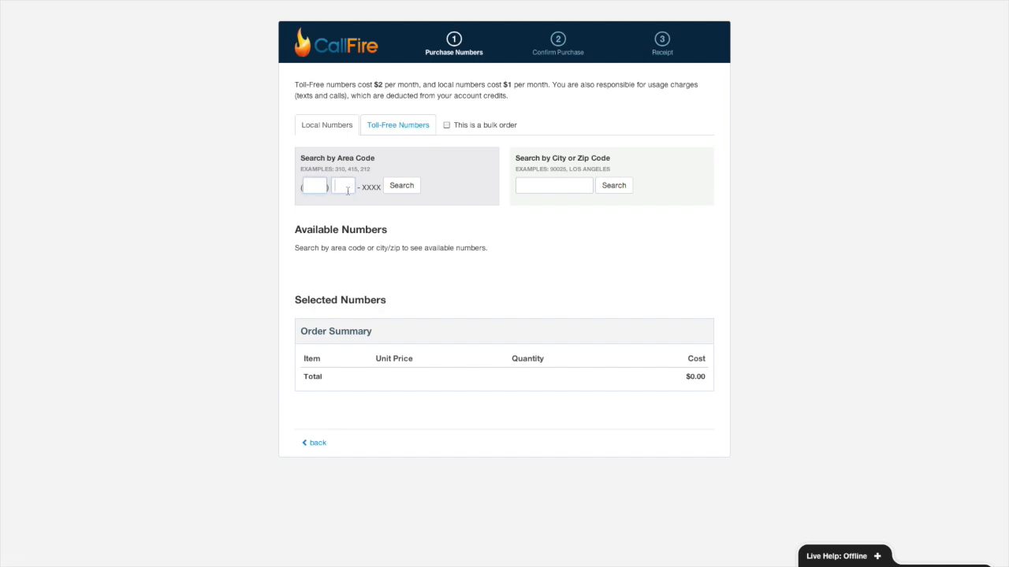
click(343, 185)
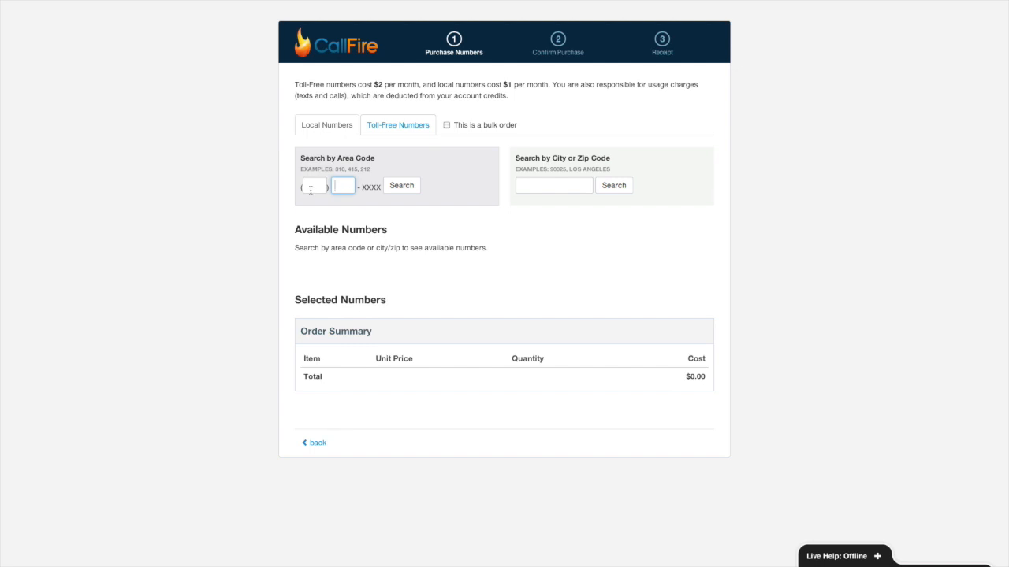
text(415)
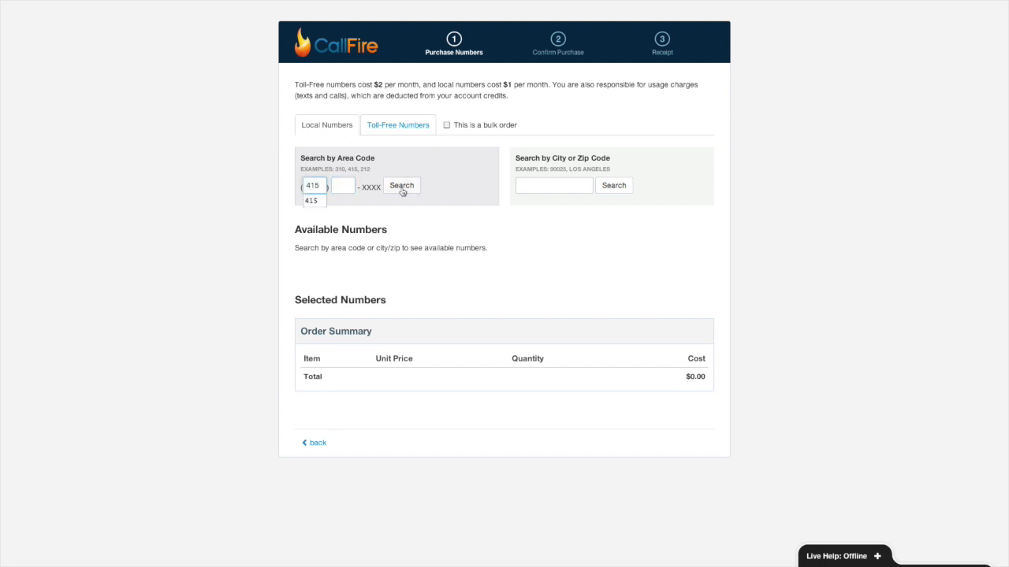
click(401, 188)
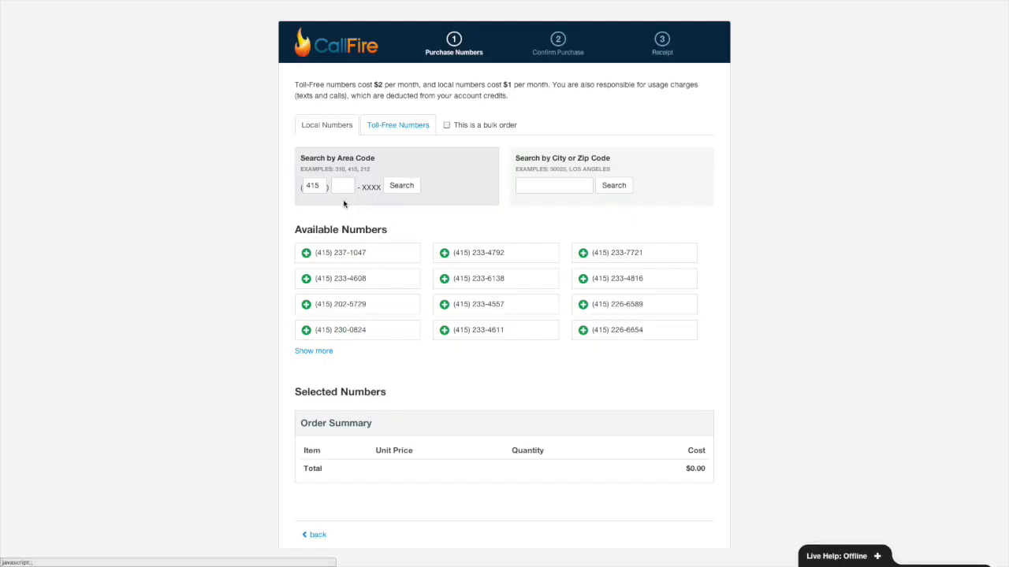
Search 415 numbers with prefix 310, then 818 numbers with prefix 253
click(343, 185)
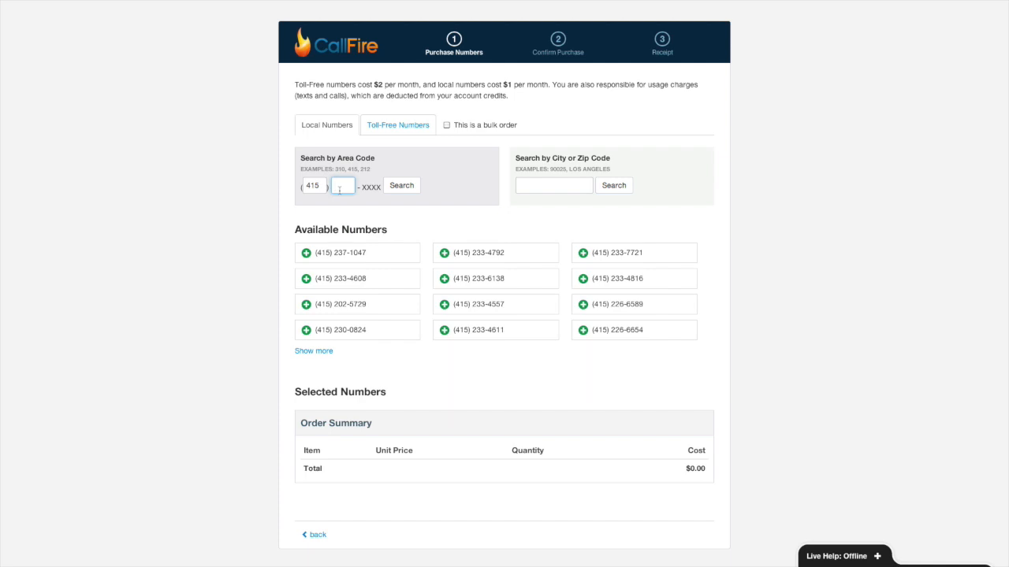
text(310)
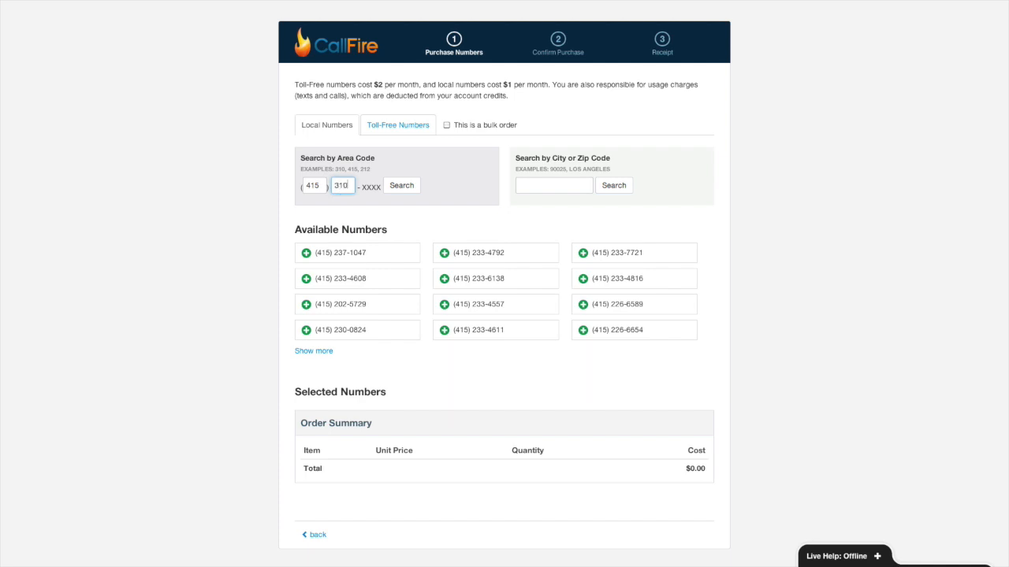
click(401, 185)
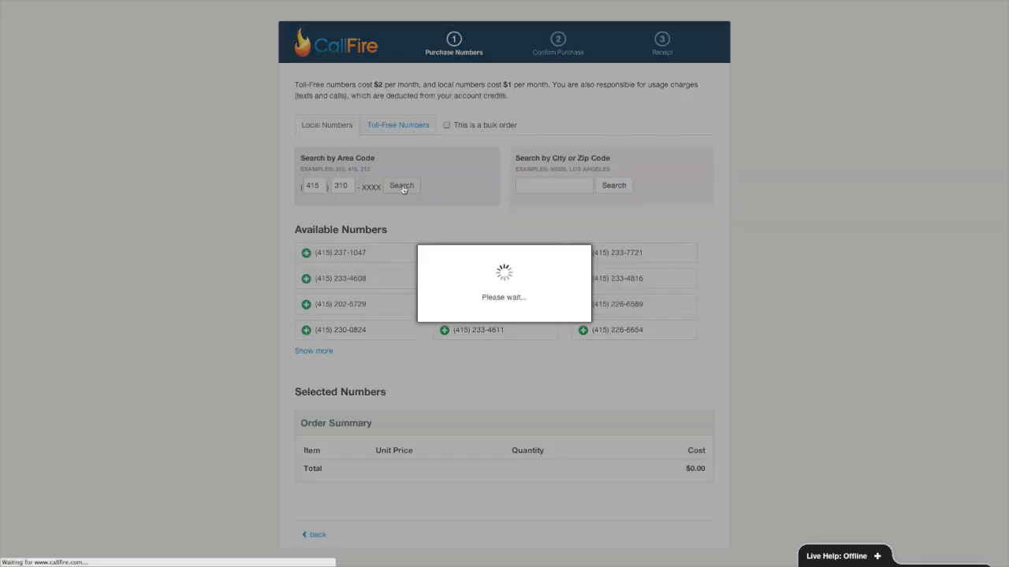
click(401, 186)
text(818)
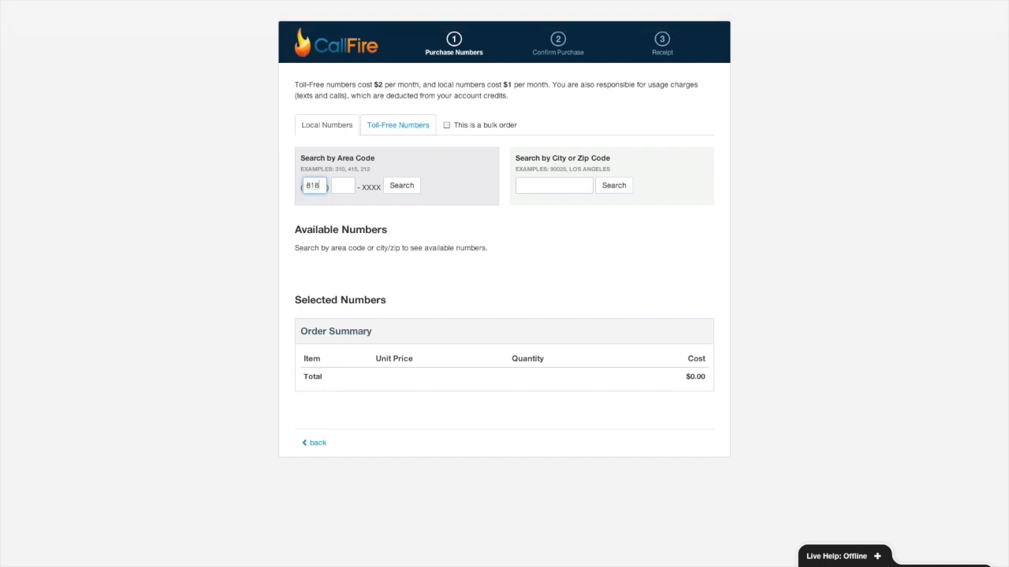
text(25)
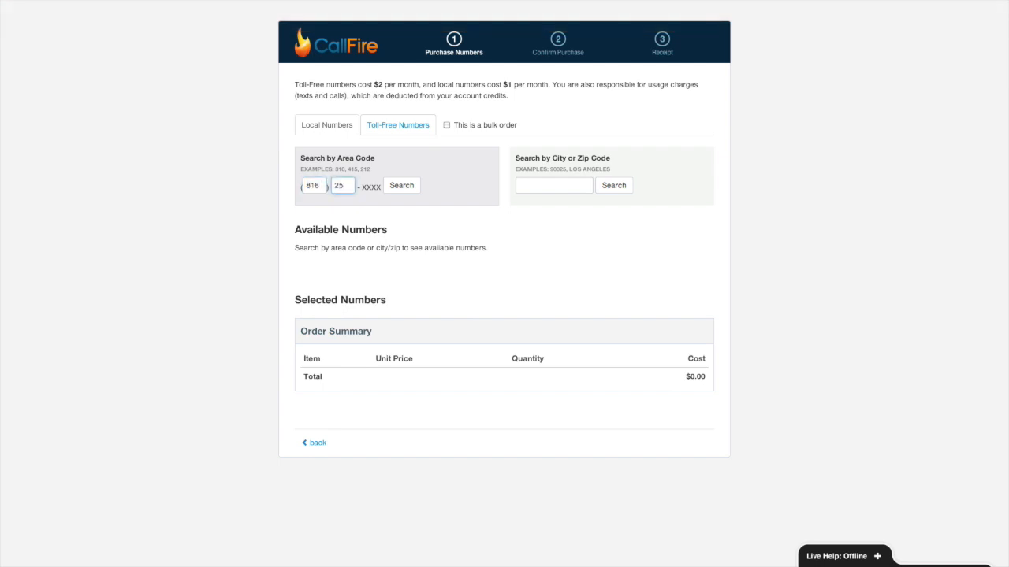
click(401, 186)
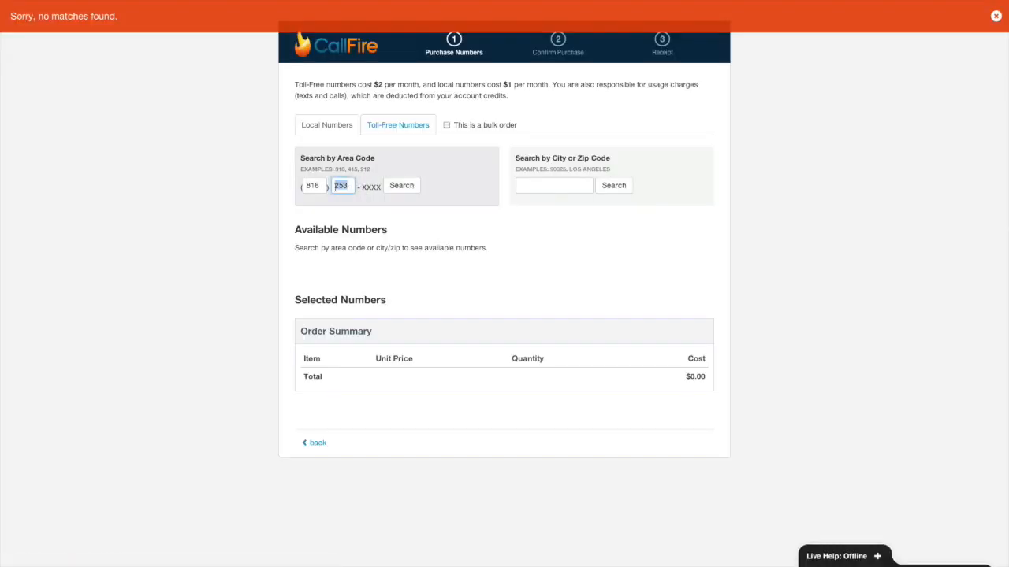
Search for available numbers near zip code 90401
click(553, 185)
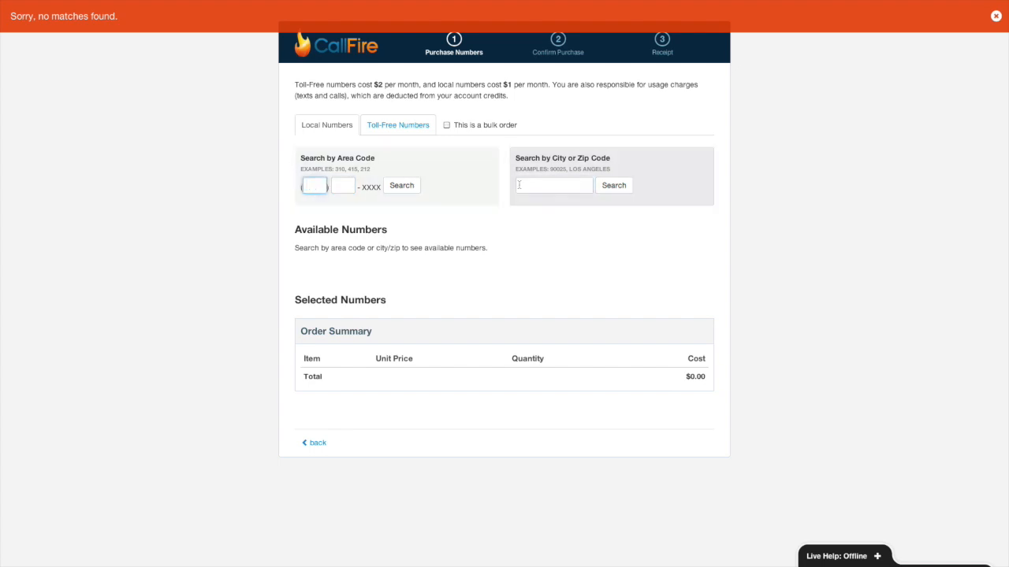
text(90401)
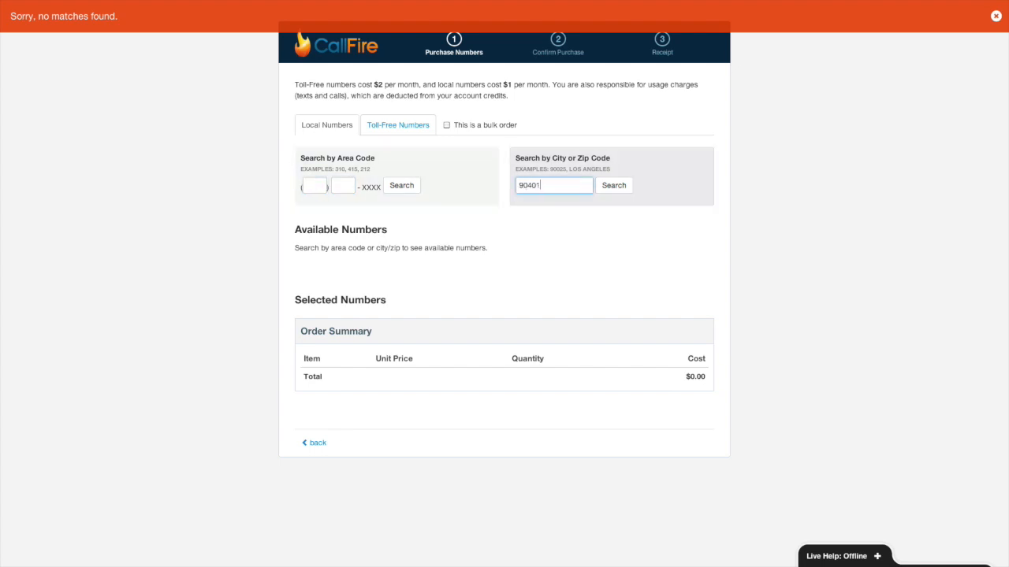
click(613, 185)
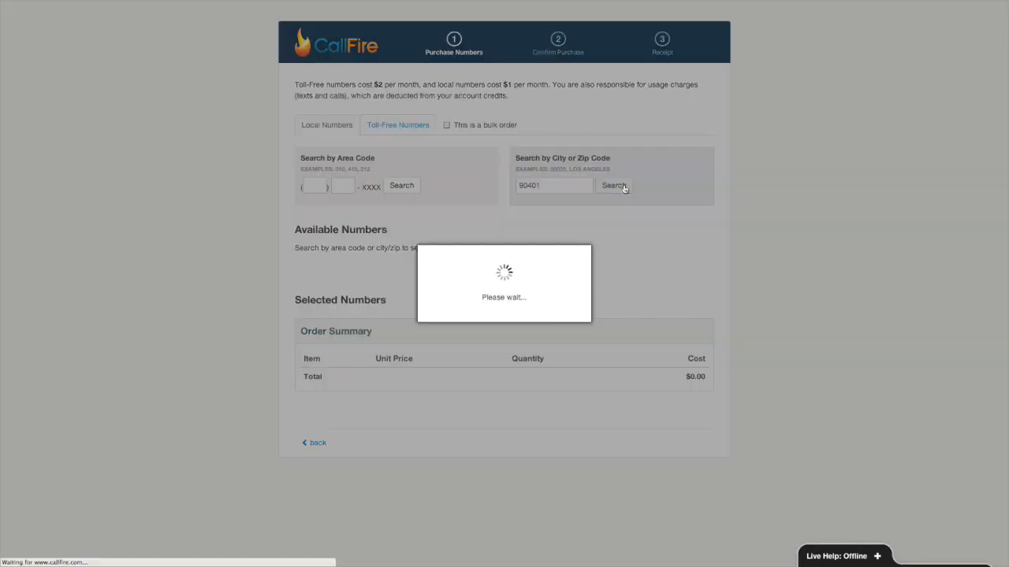
click(613, 185)
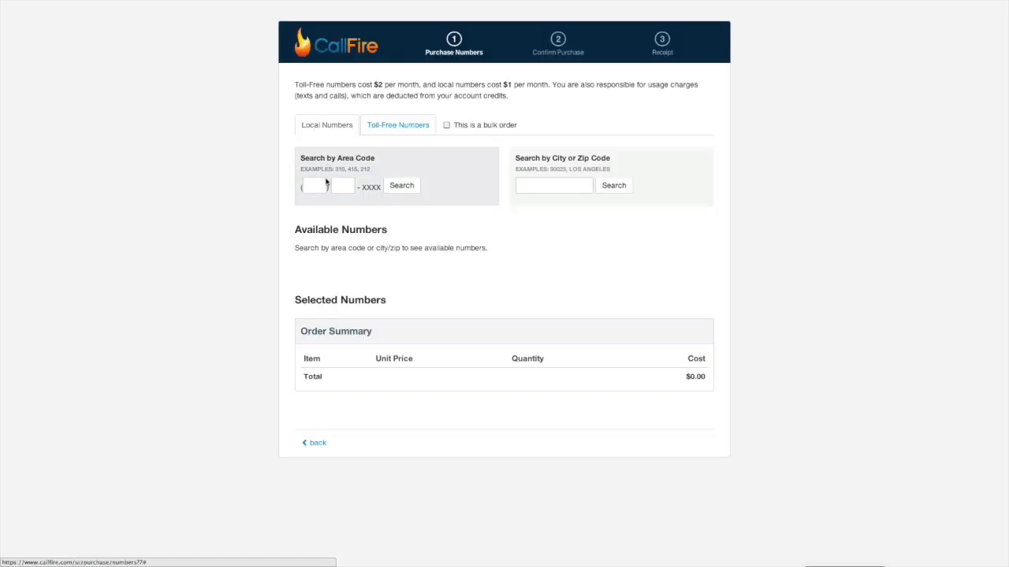
text(415)
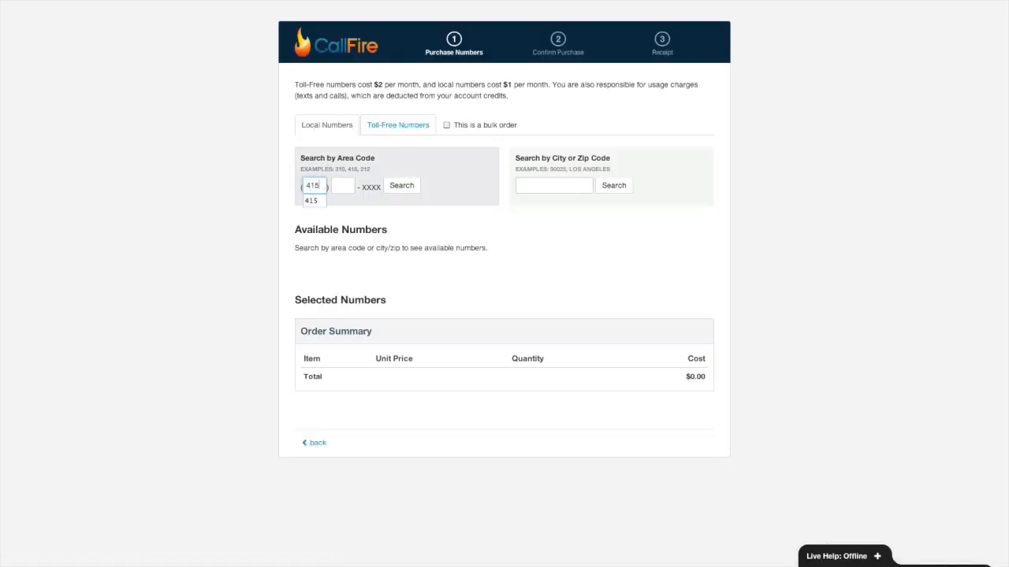
click(401, 185)
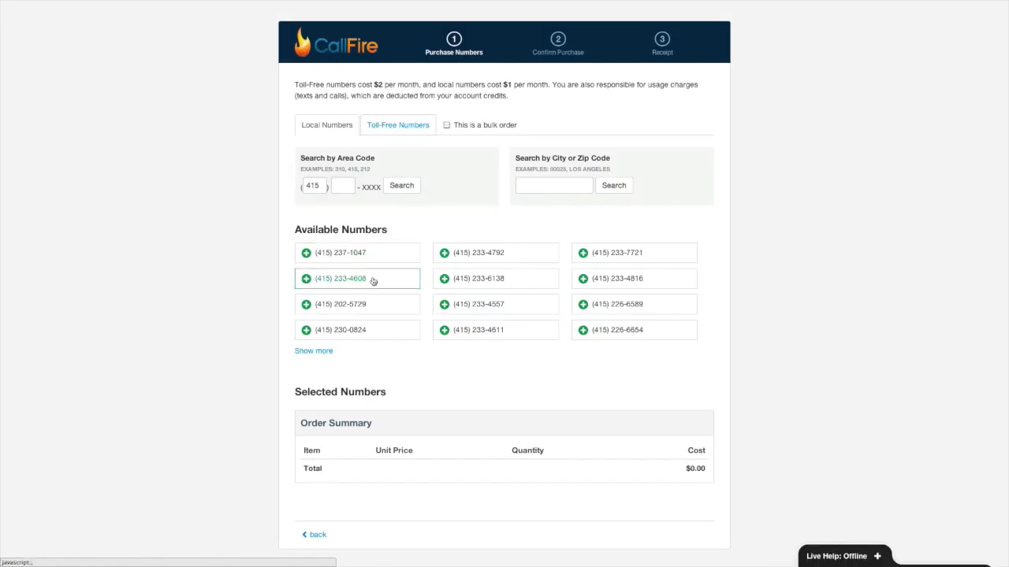
click(307, 252)
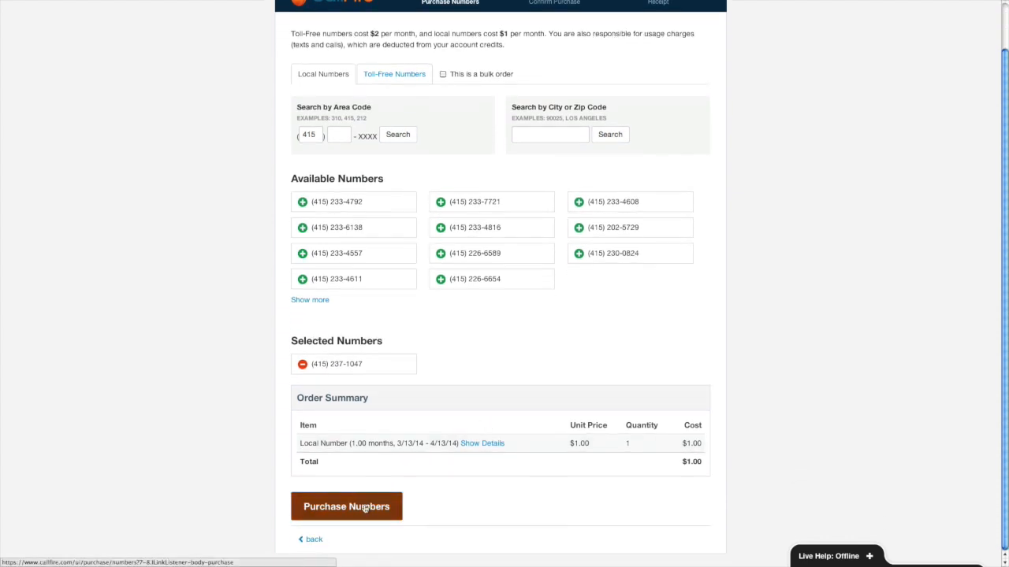
scroll(up, 3)
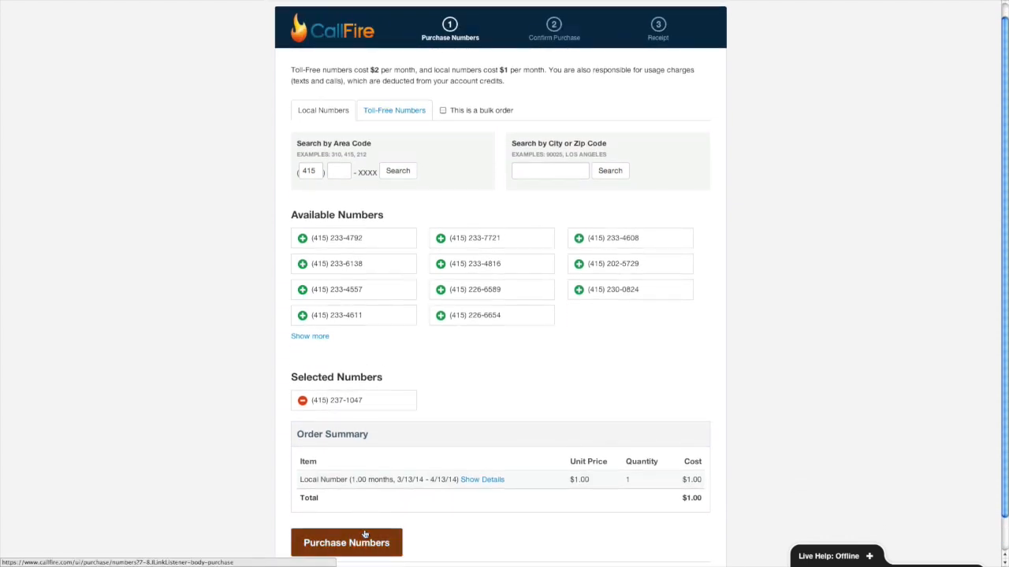
click(346, 542)
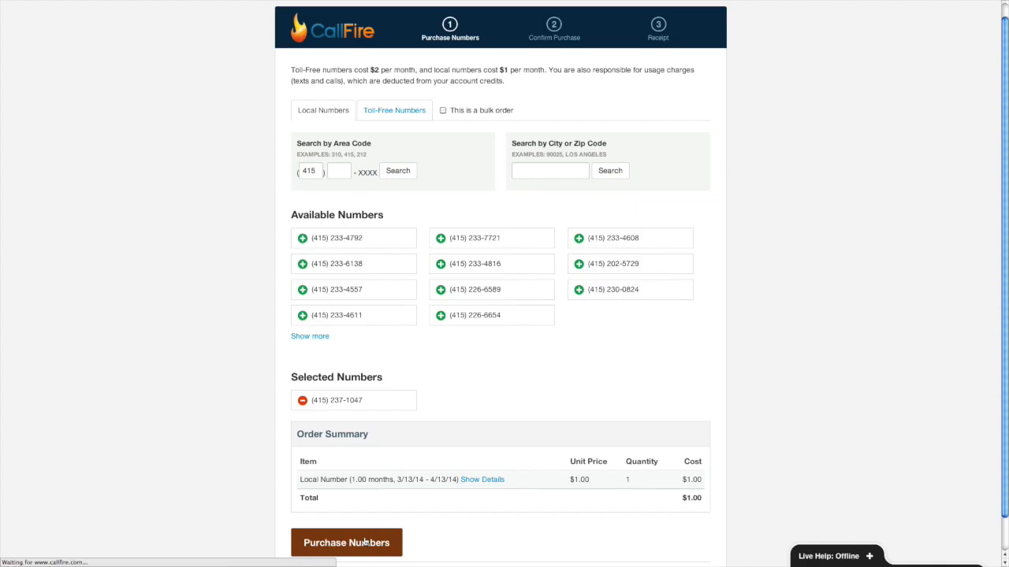
Accept the terms, confirm the $1.00 order, view receipt details, and return to CallFire
click(347, 543)
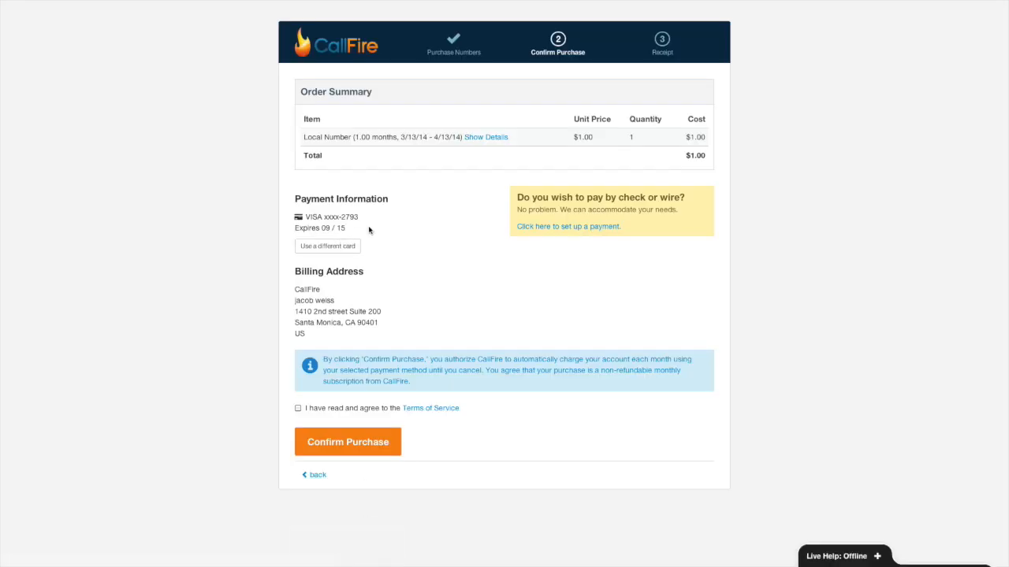
mouse_move(277, 224)
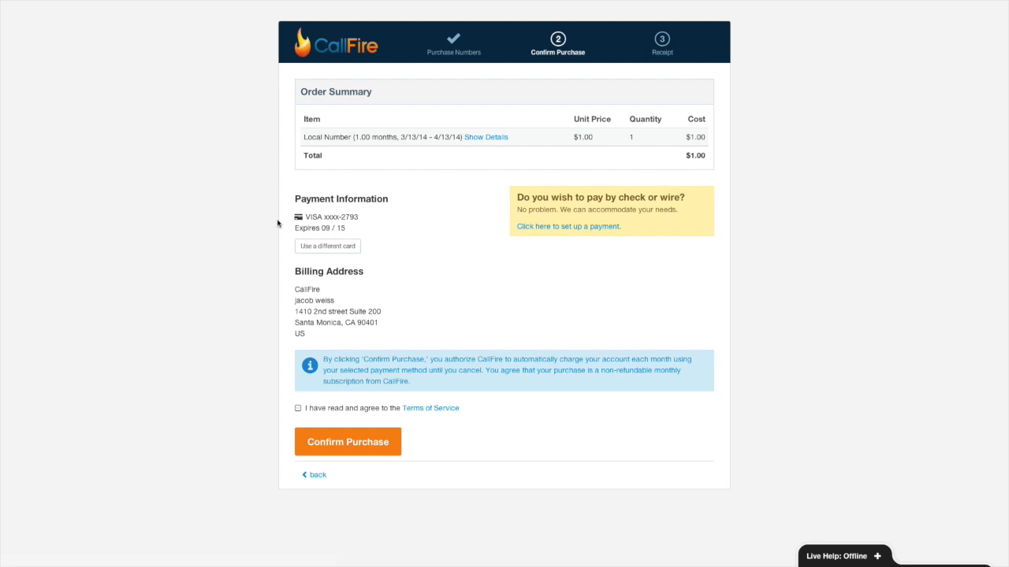
mouse_move(309, 396)
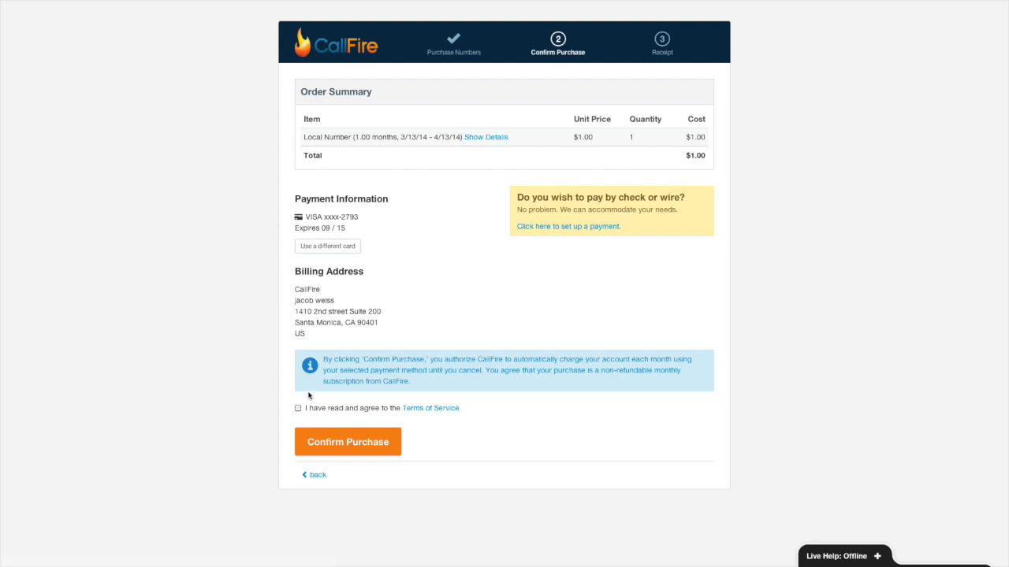
click(298, 408)
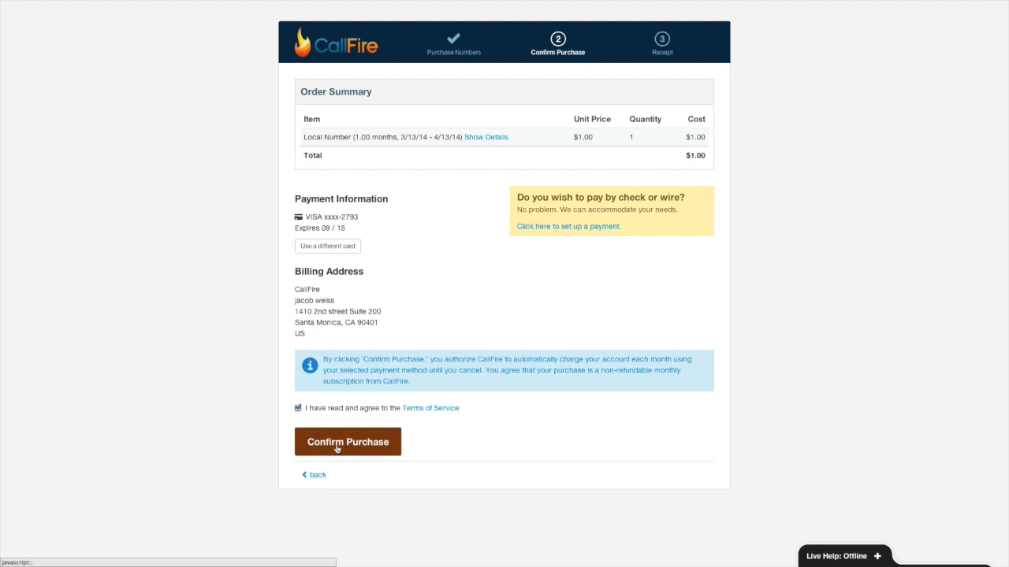
click(348, 442)
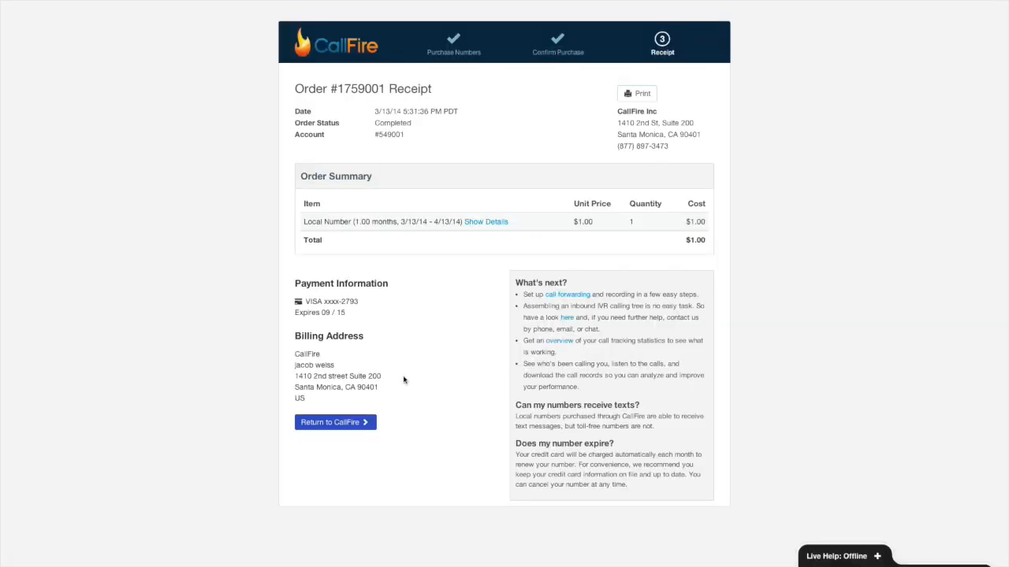
mouse_move(598, 134)
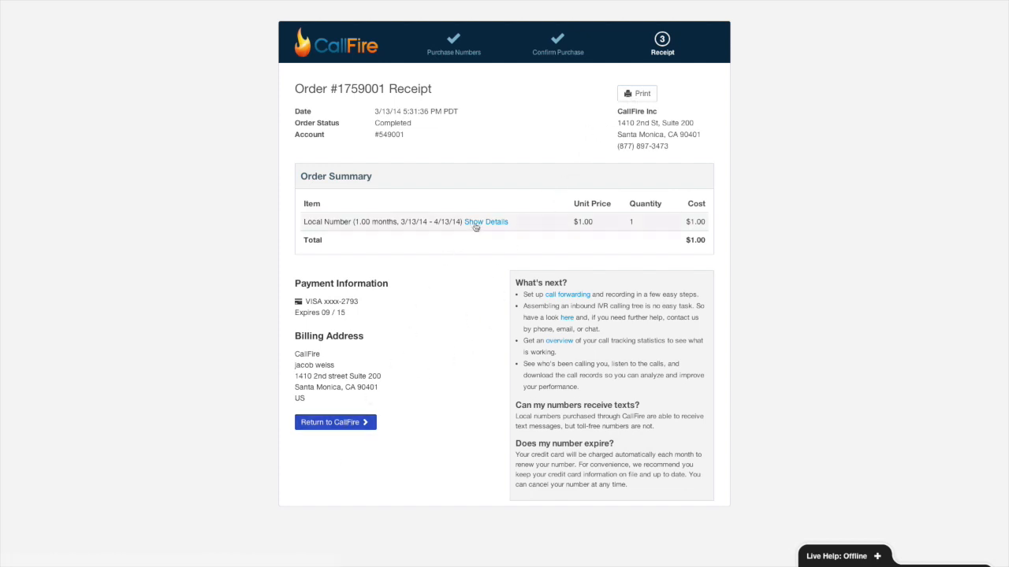
click(486, 222)
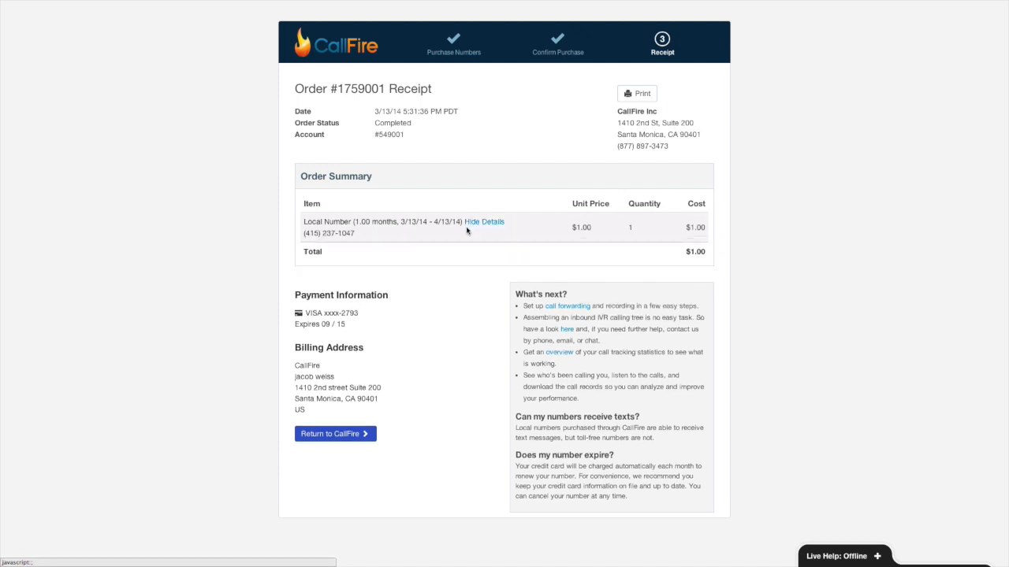
mouse_move(350, 460)
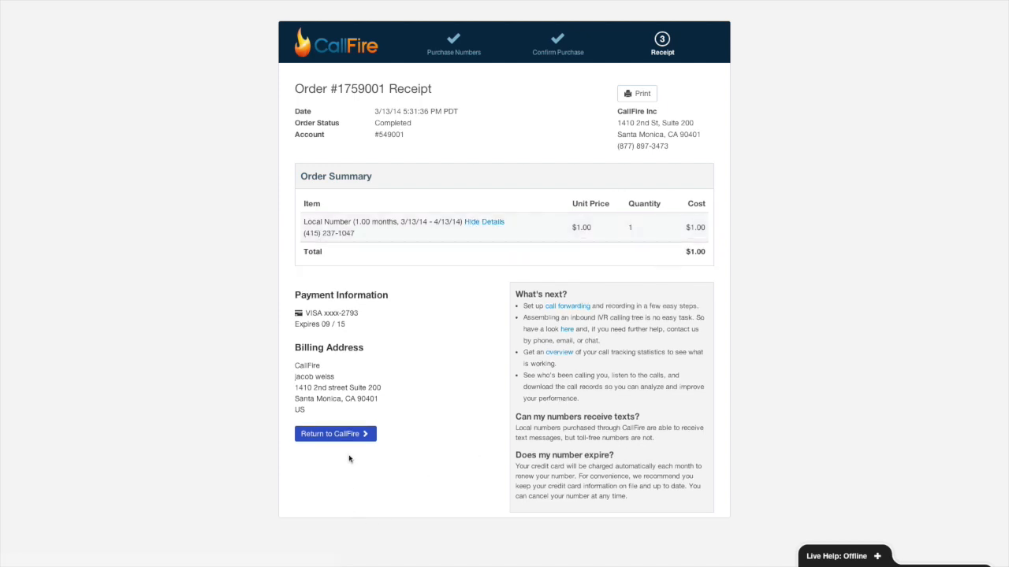
click(335, 433)
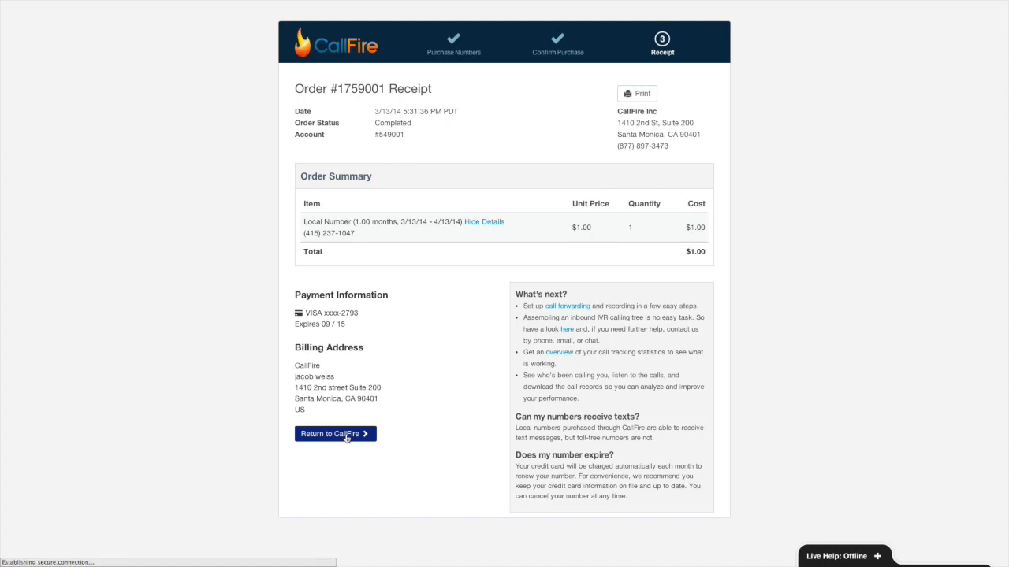
click(335, 433)
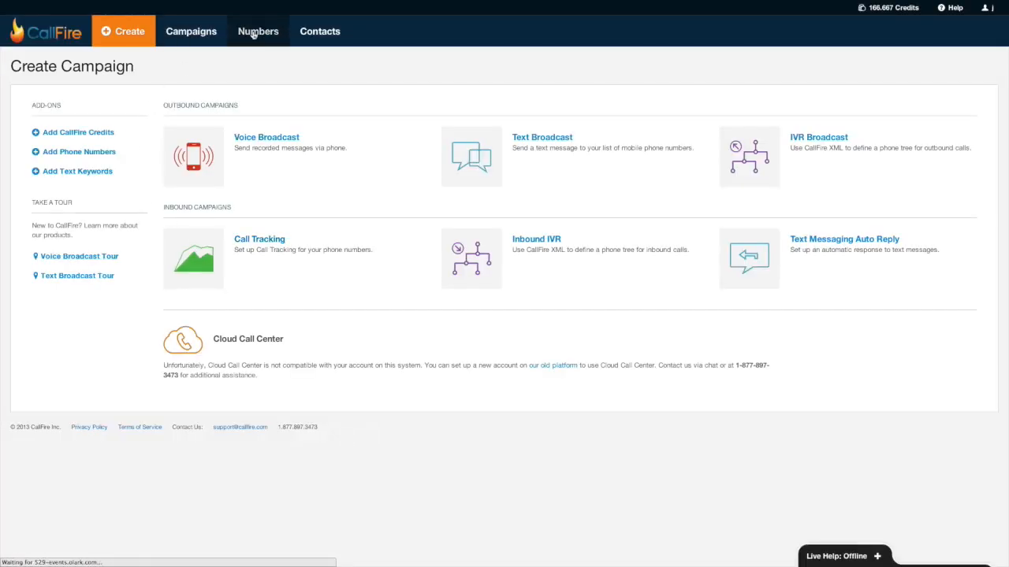
click(257, 31)
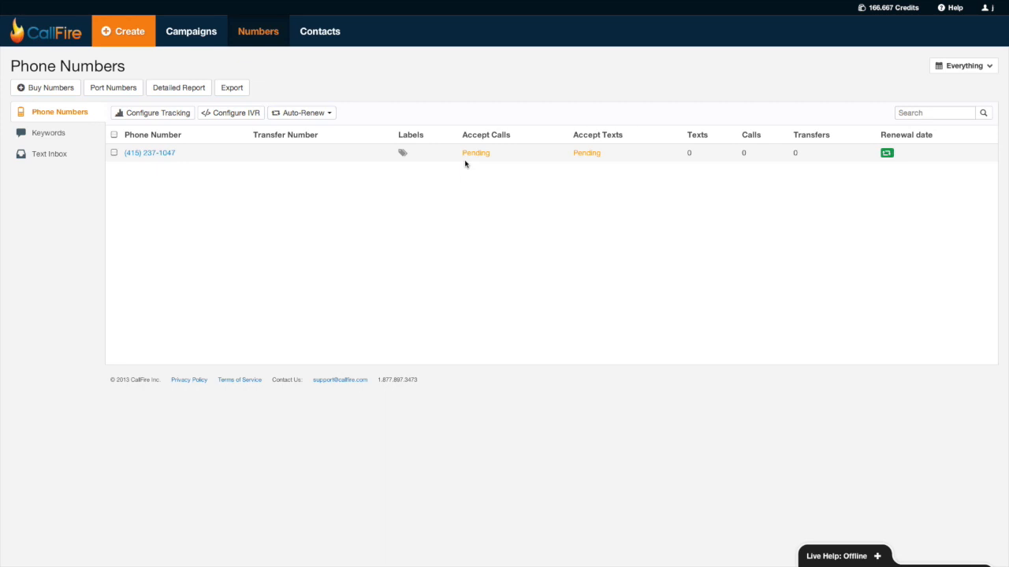
mouse_move(150, 159)
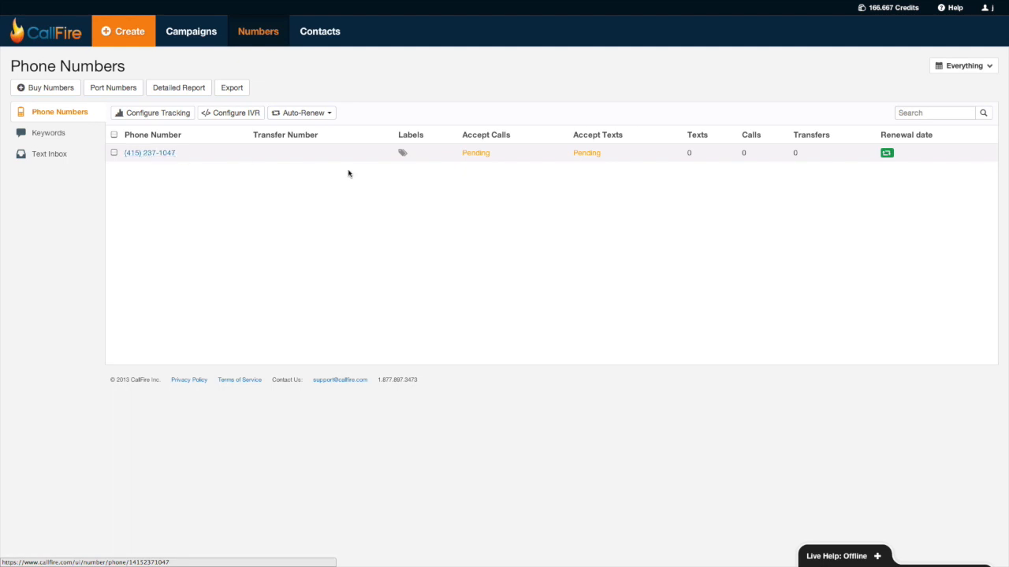
mouse_move(596, 153)
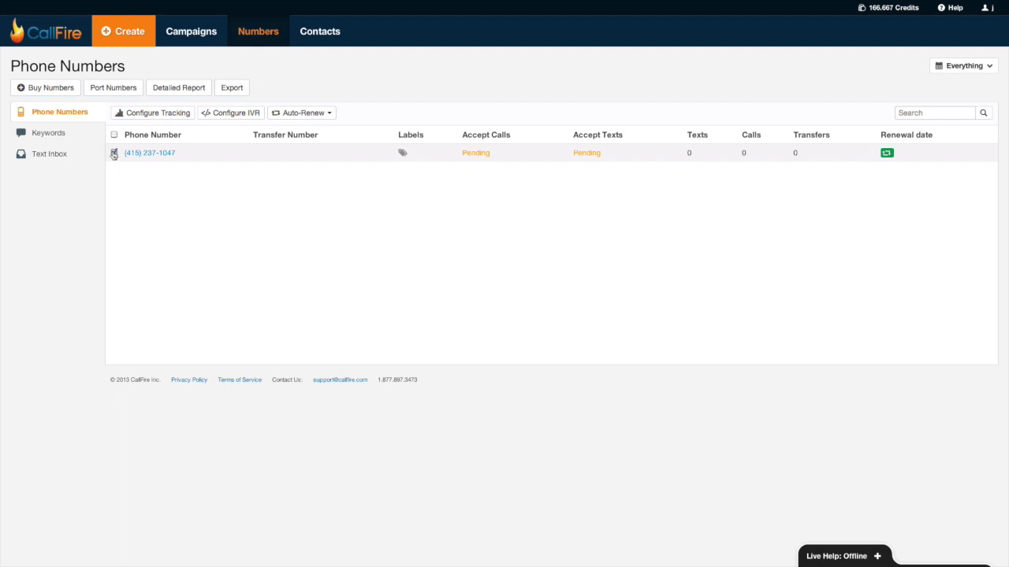
click(151, 112)
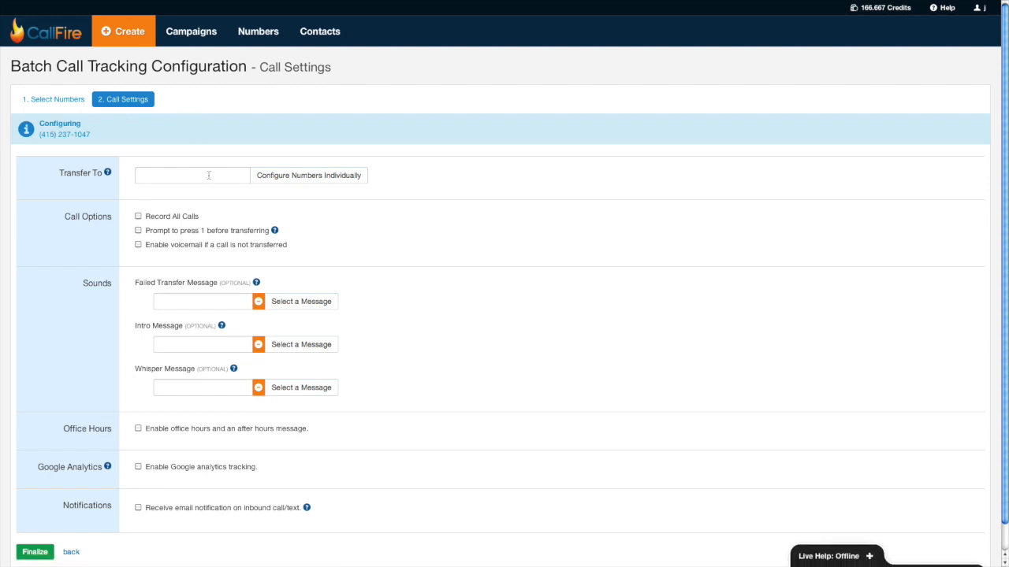
text(2)
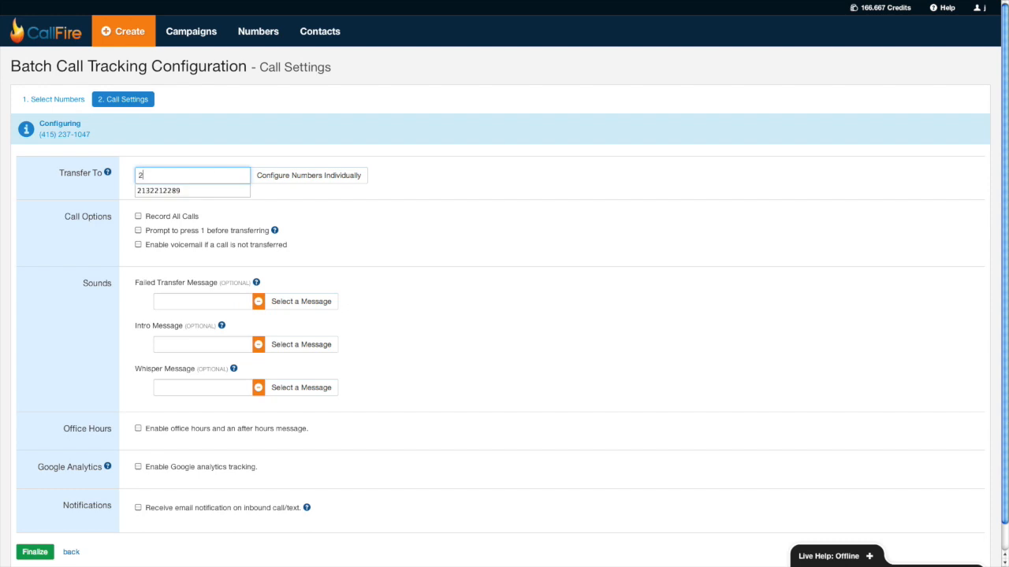
text(13)
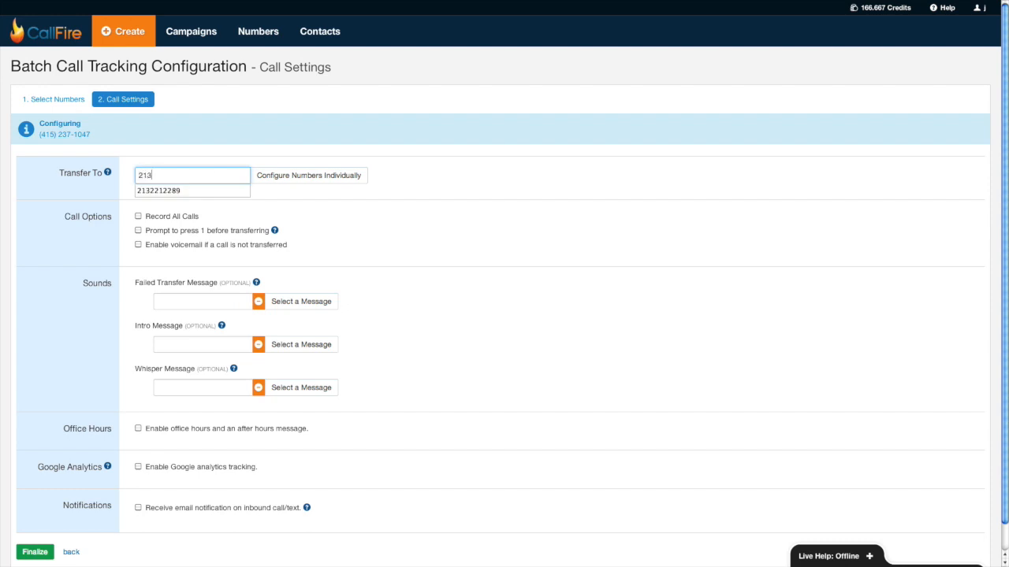
click(191, 191)
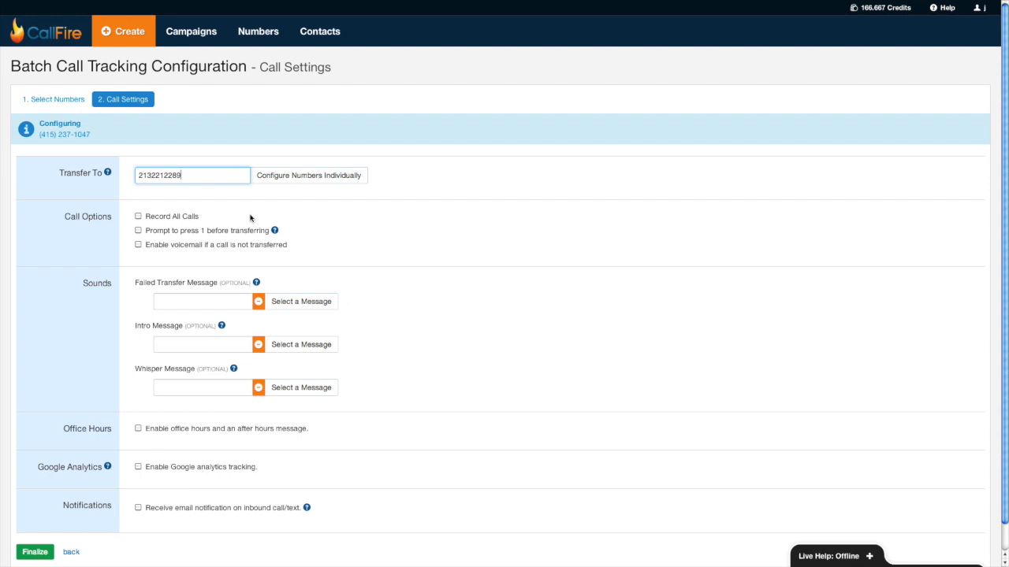
mouse_move(274, 231)
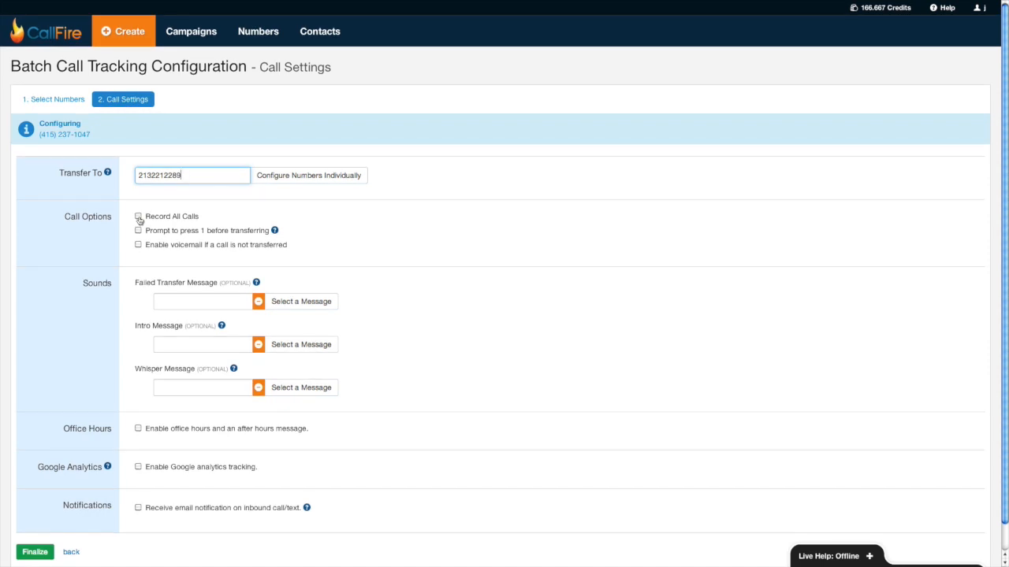
Turn on Record All Calls and voicemail for untransferred calls
click(138, 216)
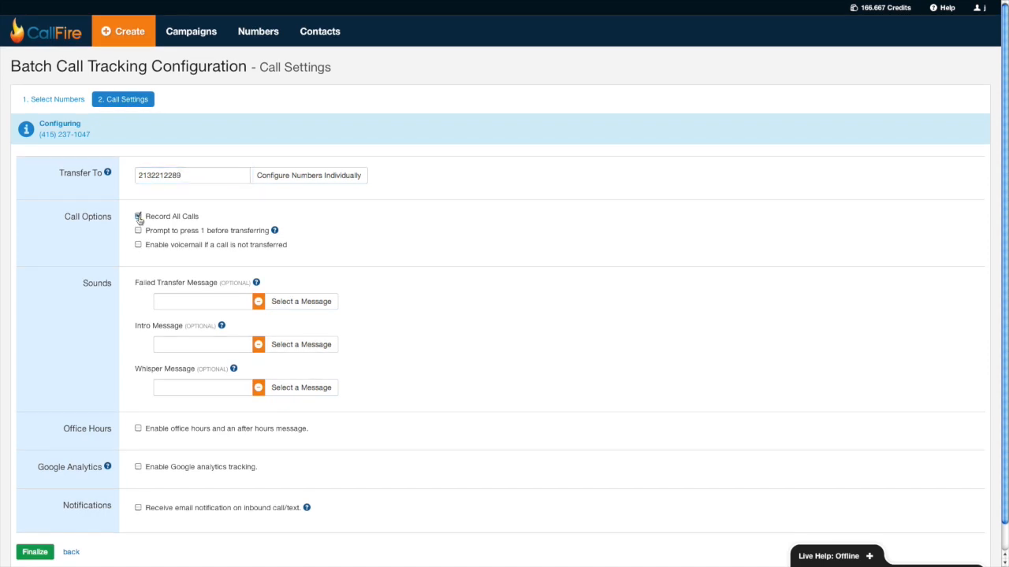
click(138, 216)
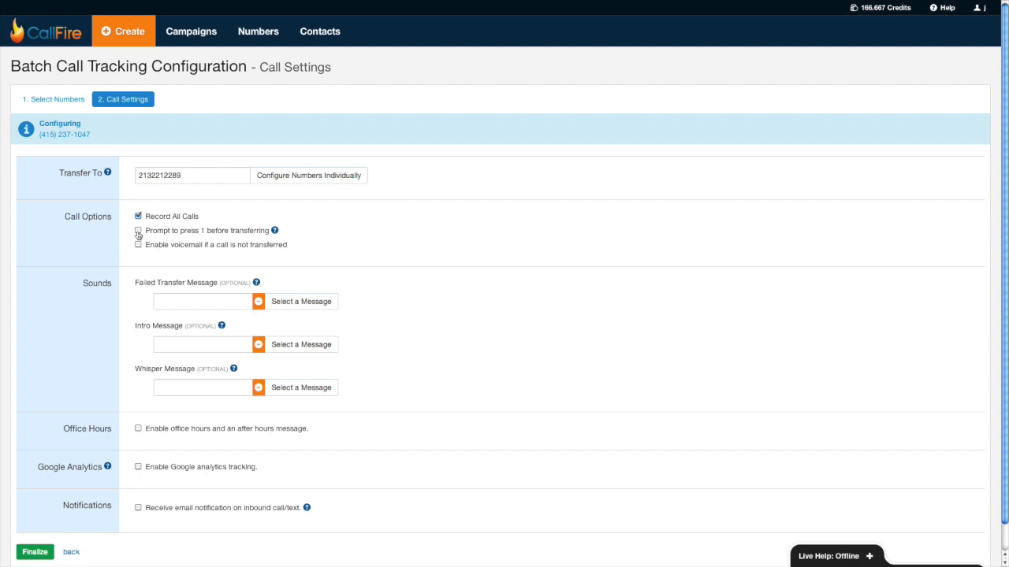
click(138, 231)
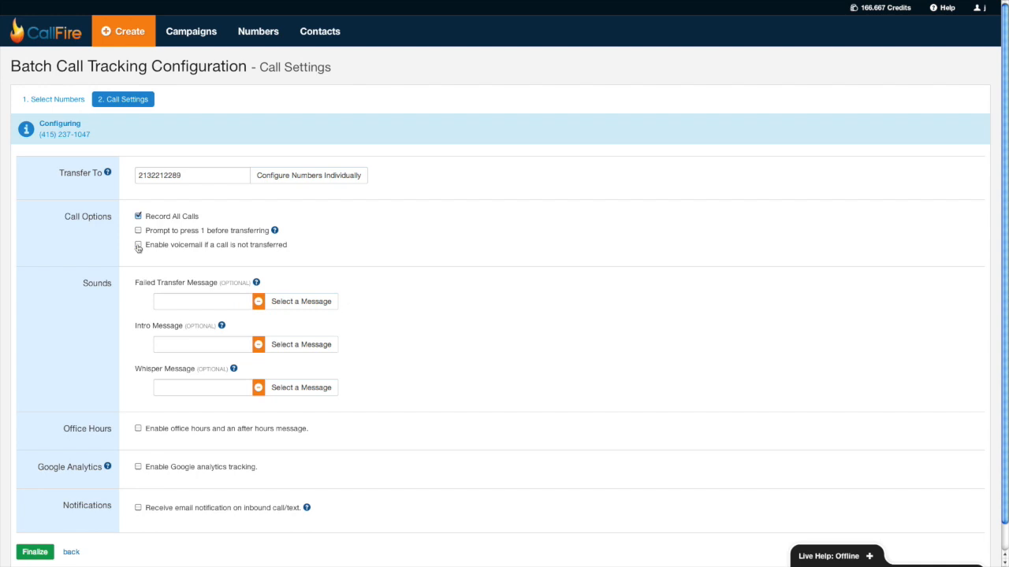
click(138, 246)
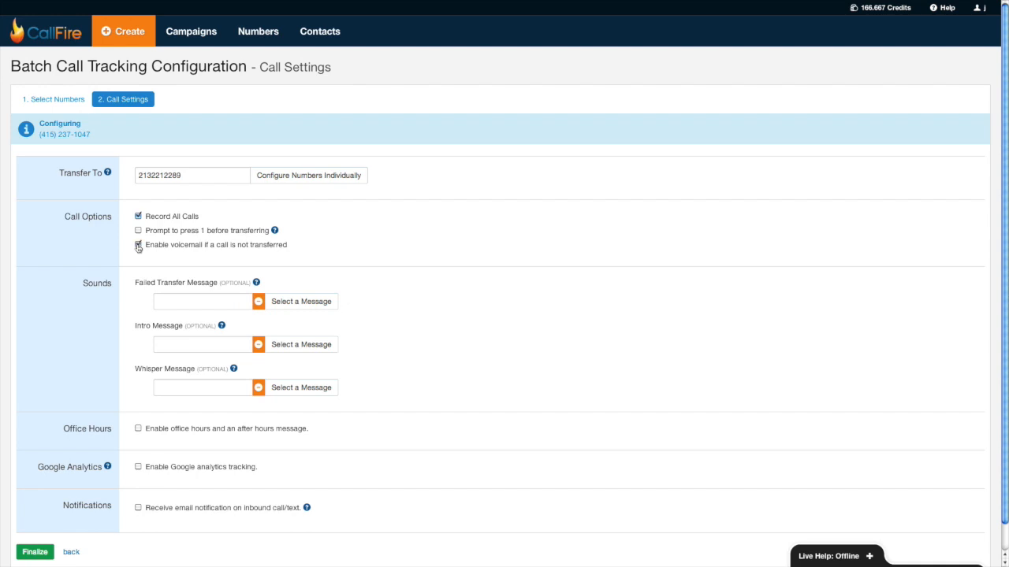
click(138, 245)
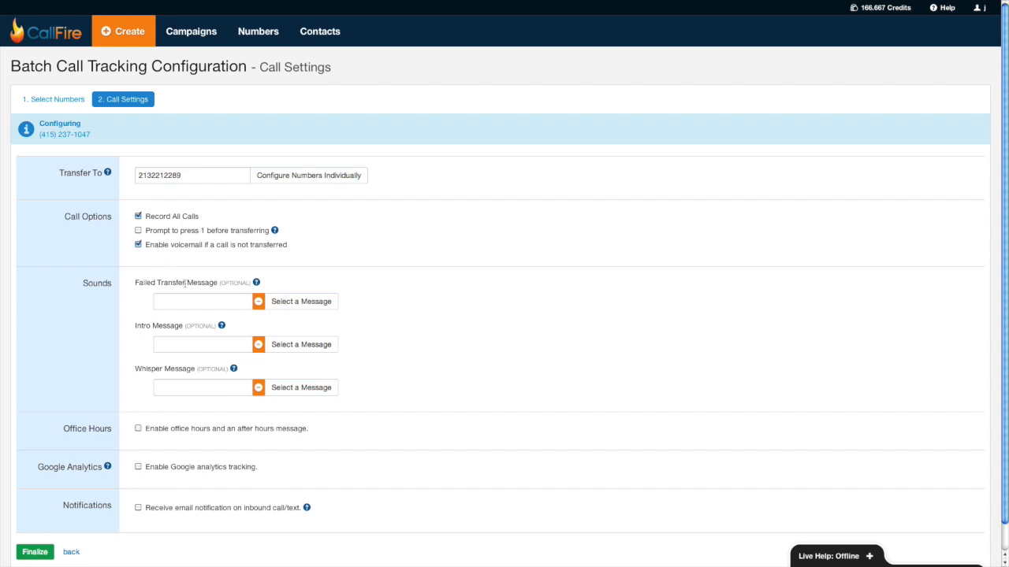
mouse_move(189, 304)
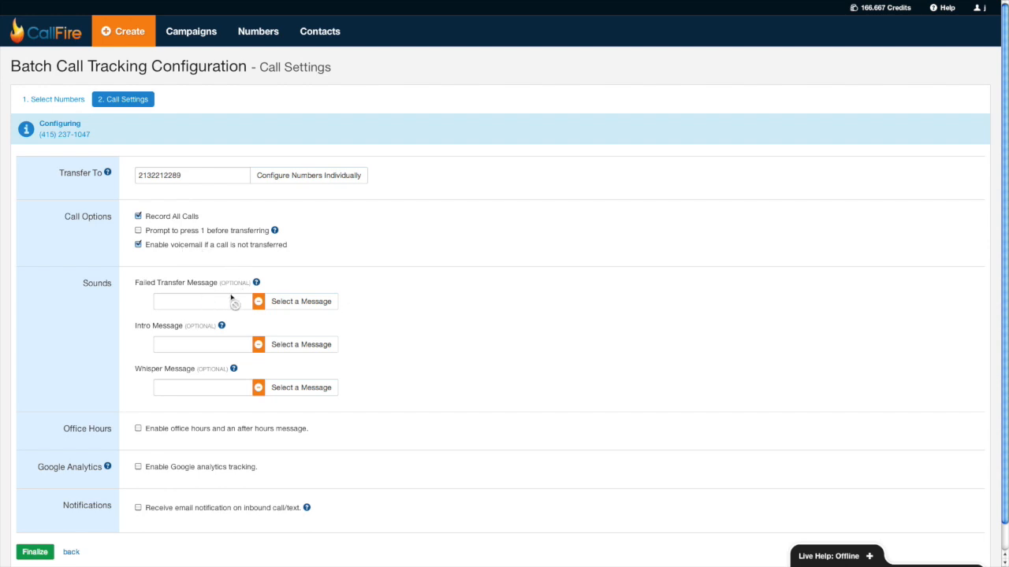
mouse_move(184, 276)
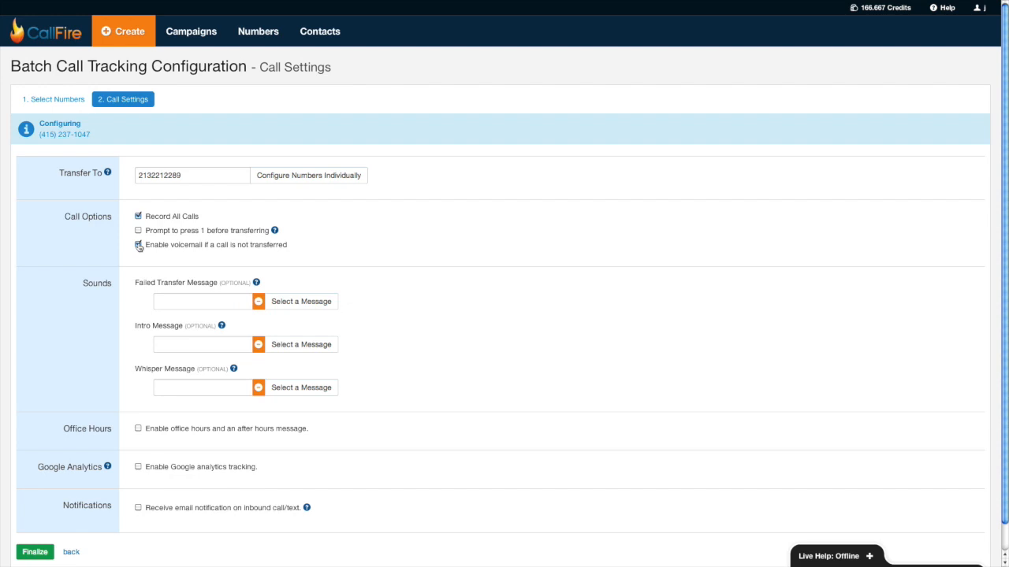
Uncheck voicemail for untransferred calls, leaving only call recording enabled
click(138, 244)
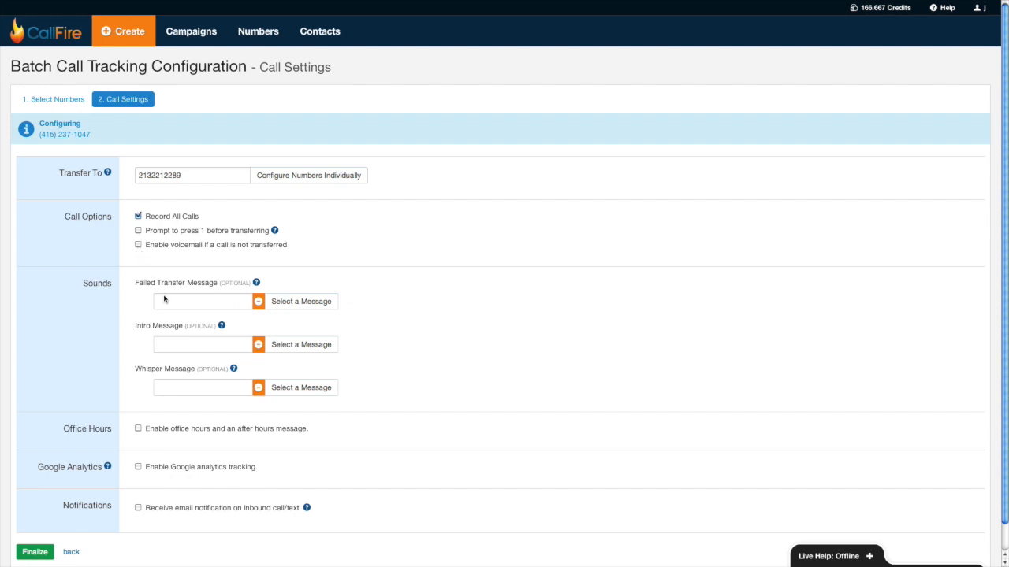
mouse_move(169, 336)
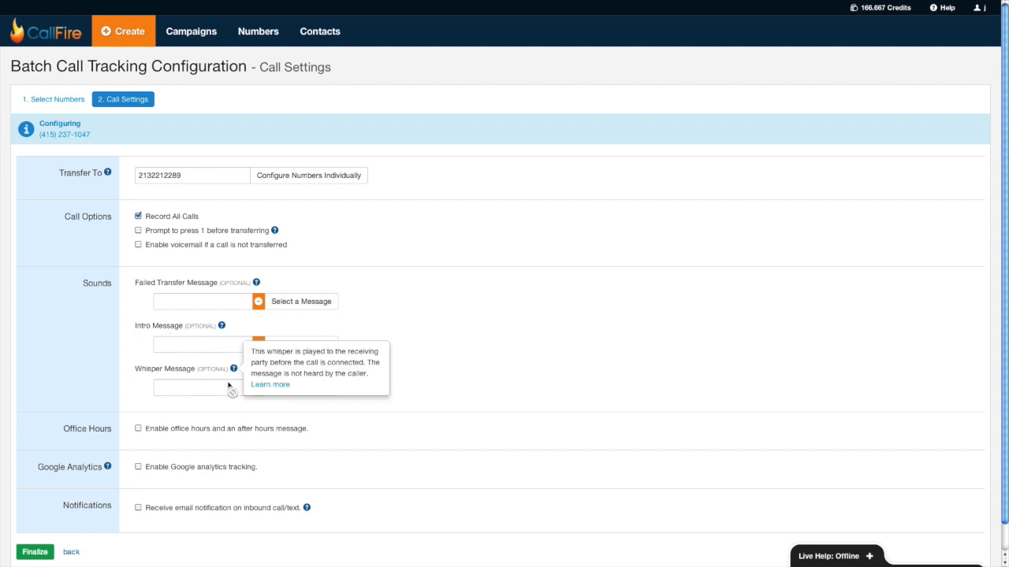
mouse_move(232, 388)
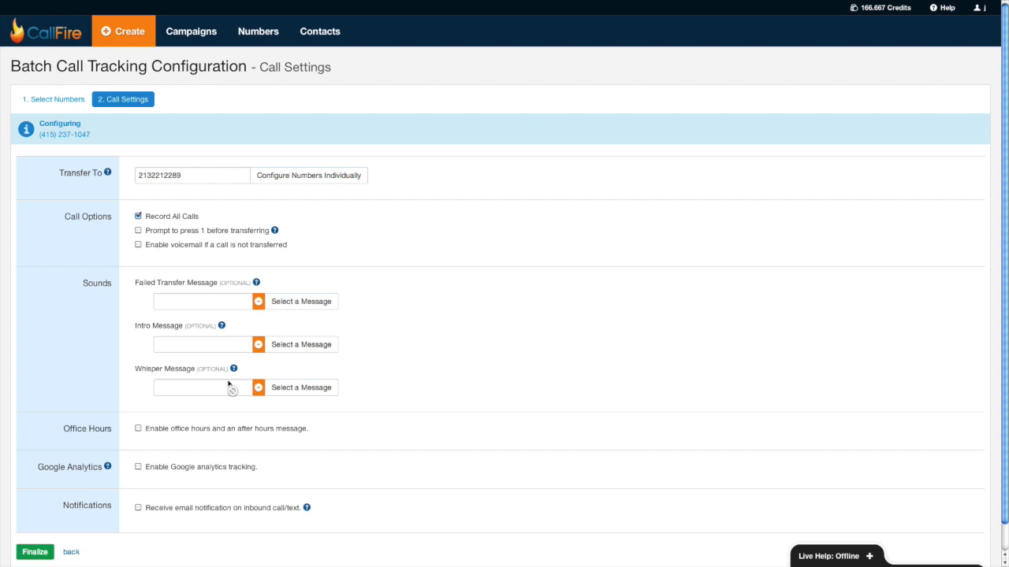
mouse_move(201, 420)
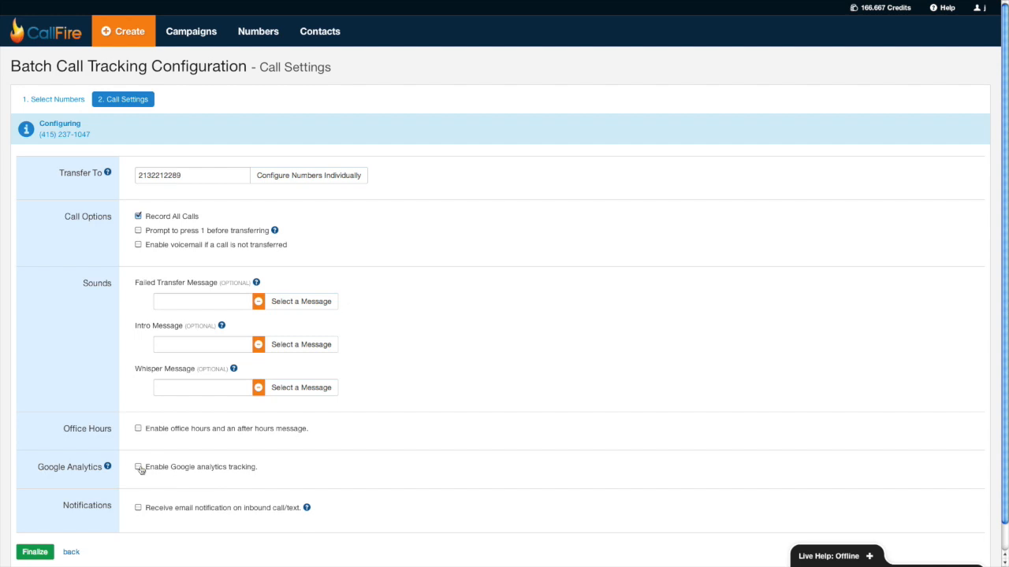
mouse_move(140, 513)
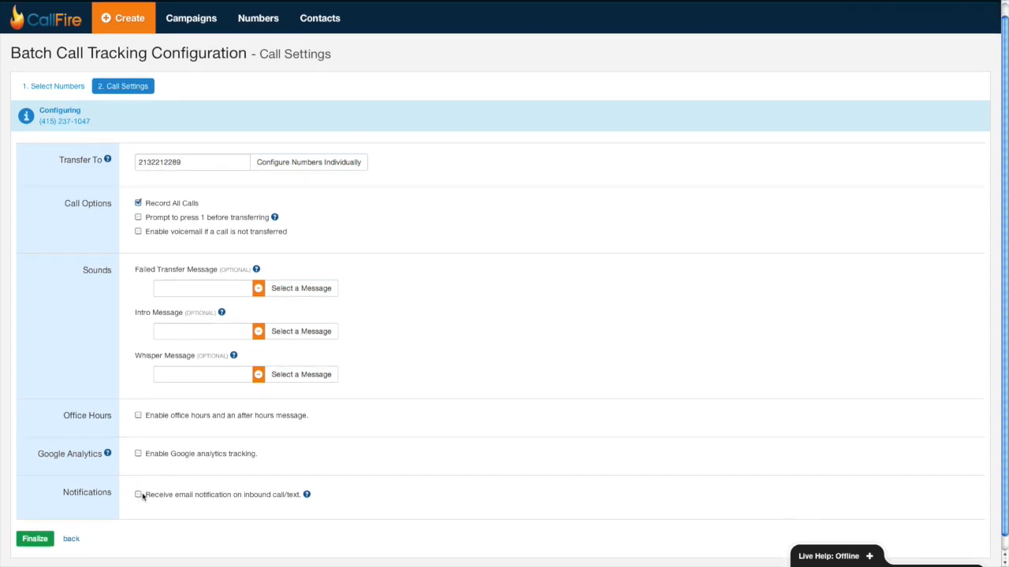
scroll(down, 3)
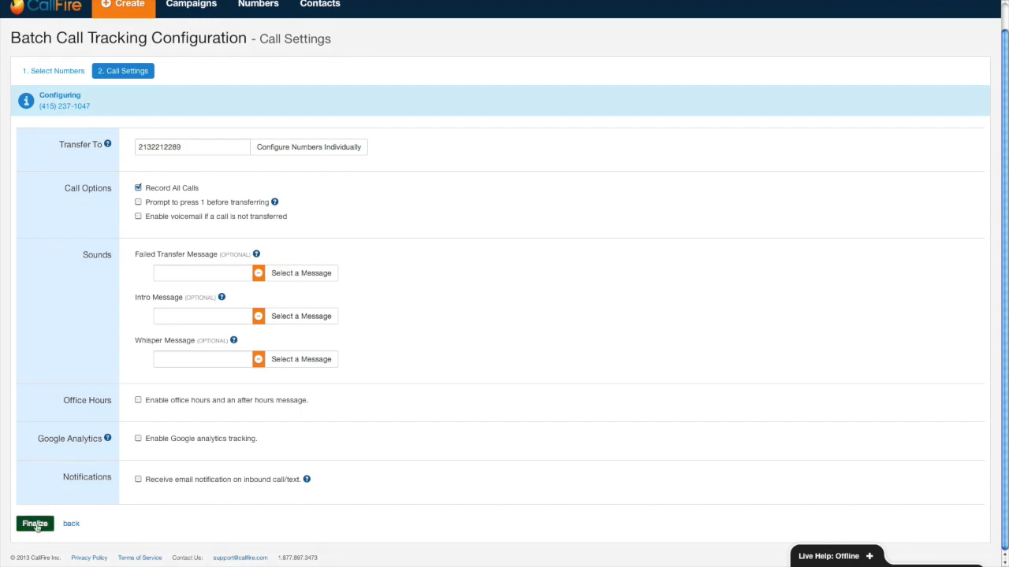
click(35, 524)
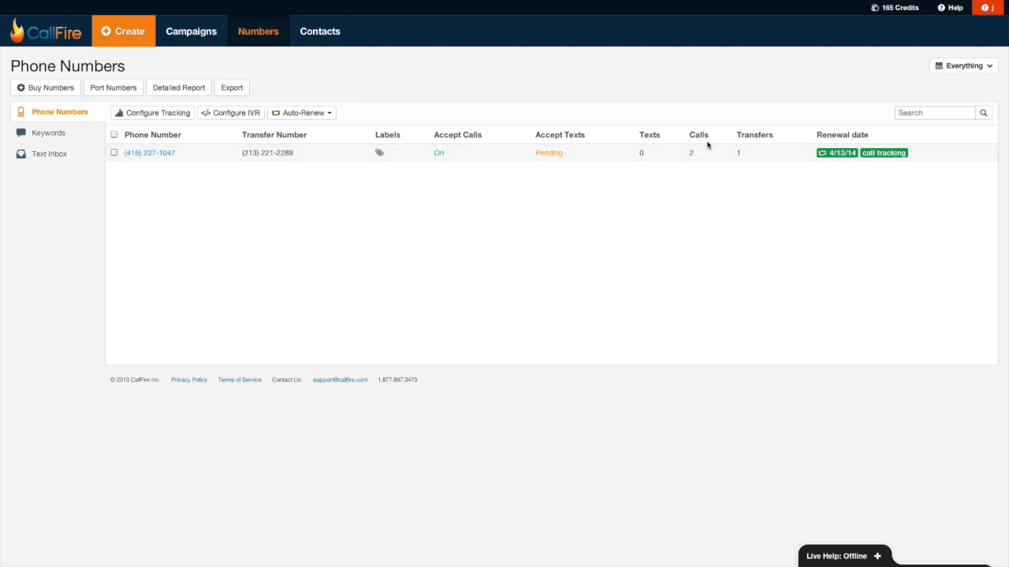
mouse_move(746, 134)
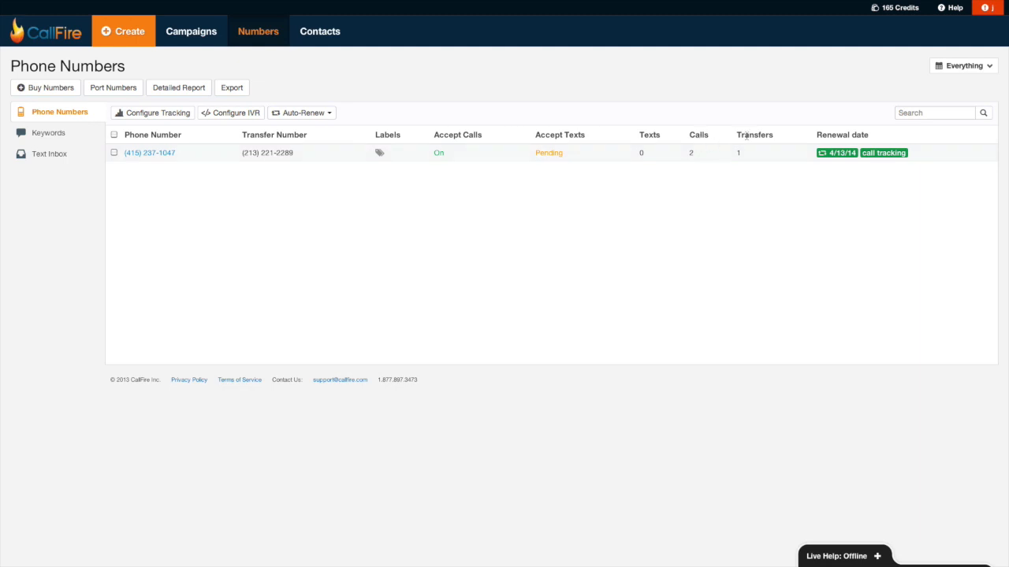
mouse_move(152, 157)
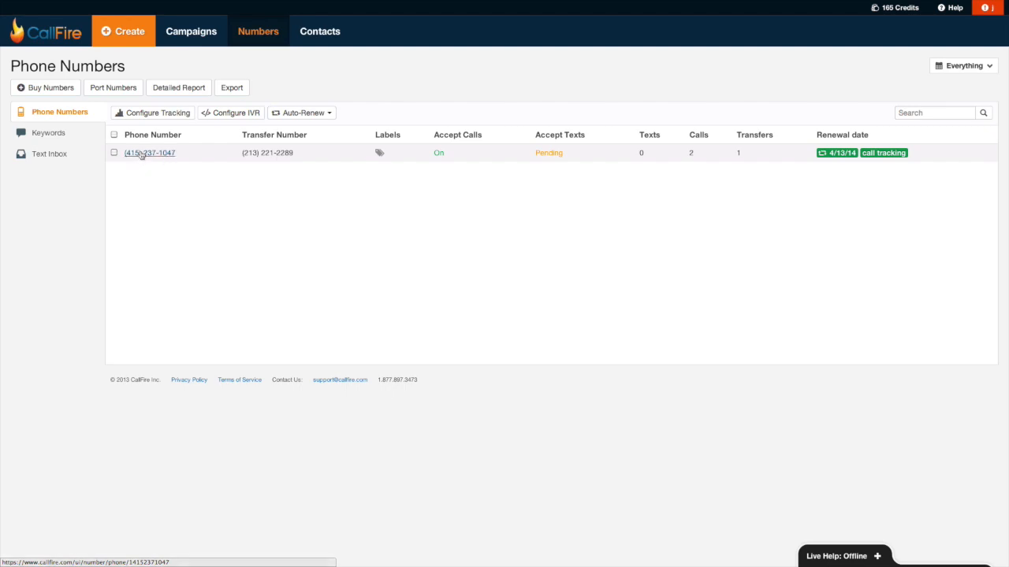
click(149, 152)
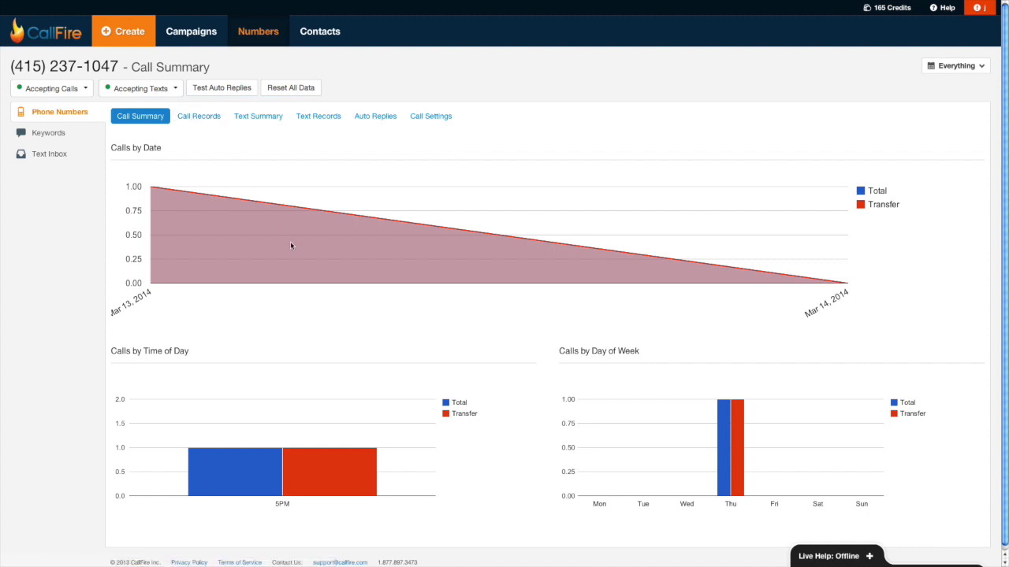
mouse_move(201, 347)
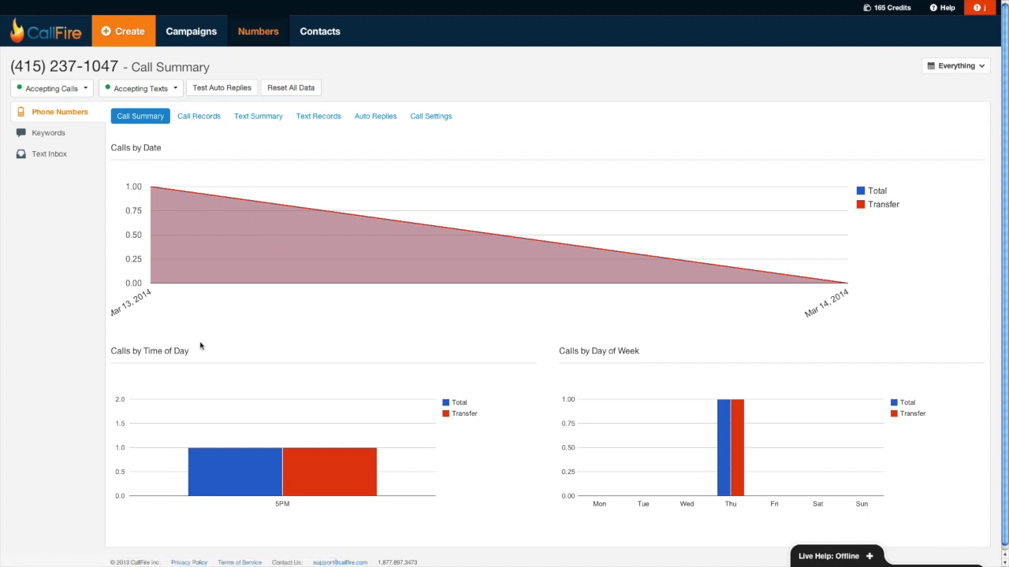
click(199, 116)
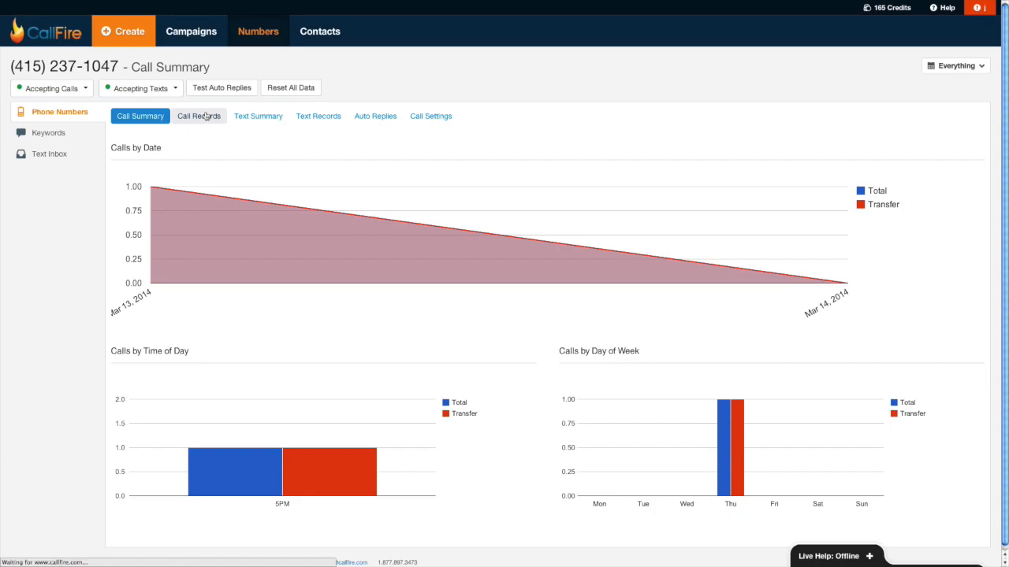
click(199, 116)
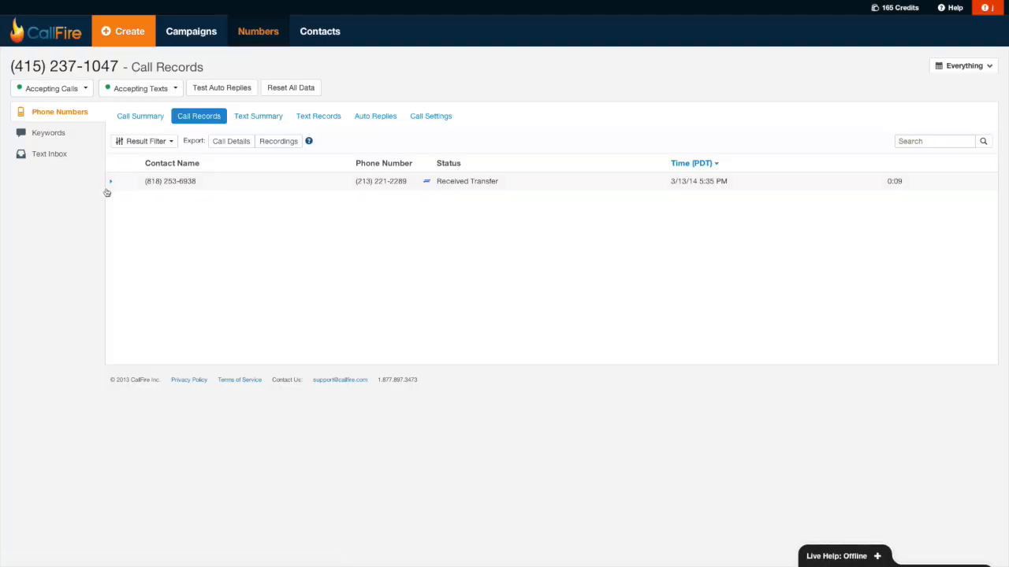
click(110, 181)
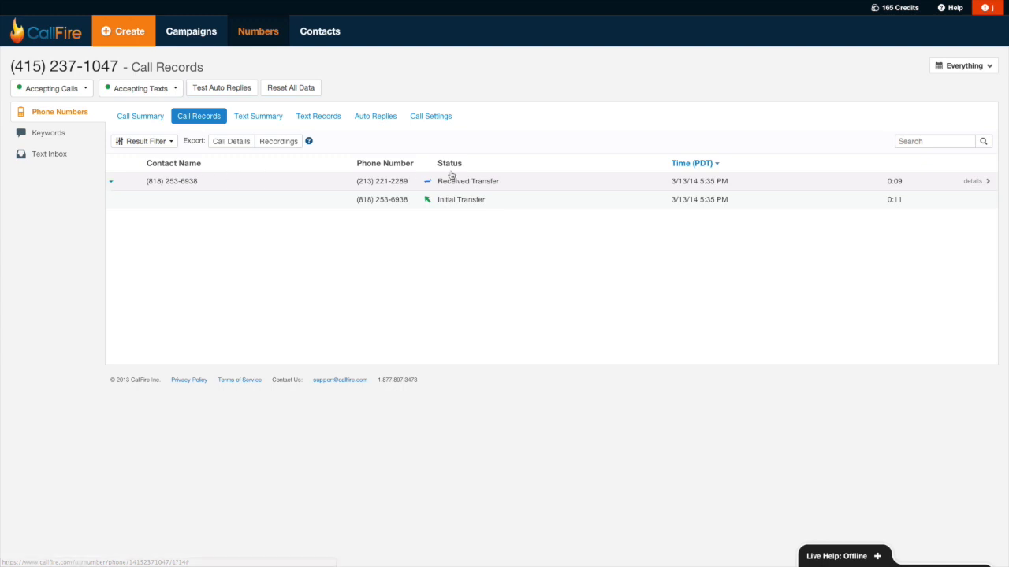
mouse_move(461, 200)
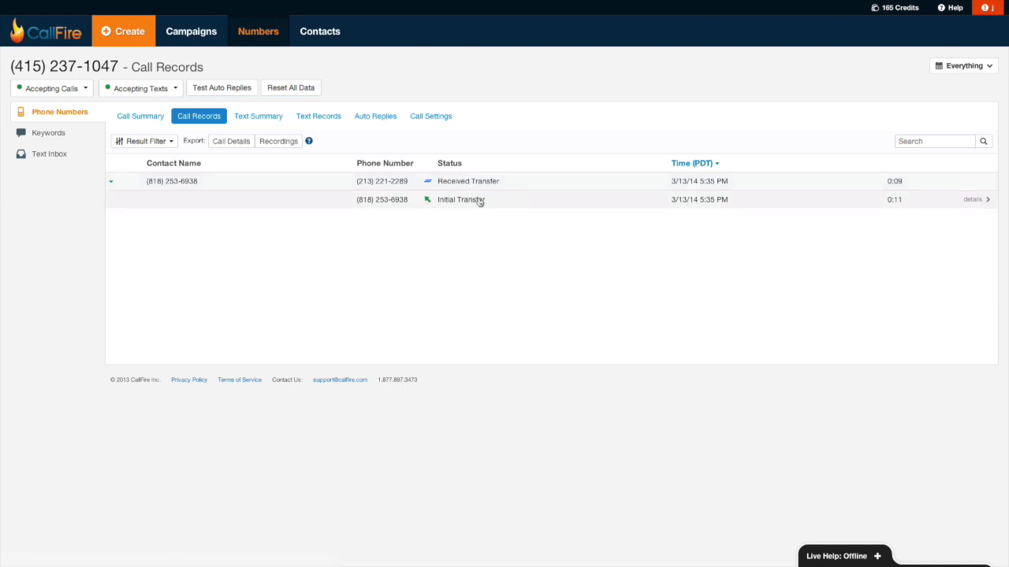
mouse_move(516, 179)
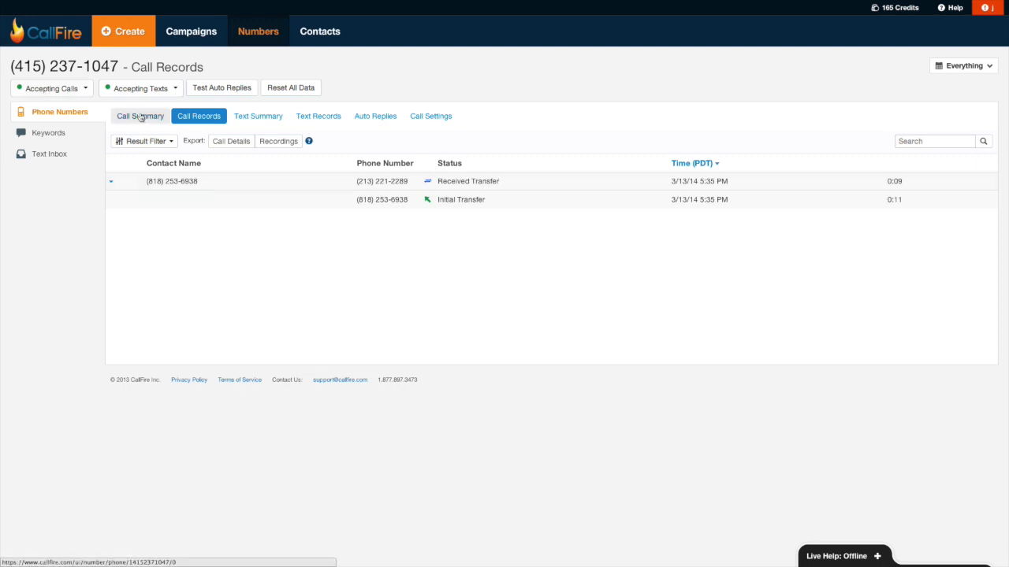
mouse_move(187, 49)
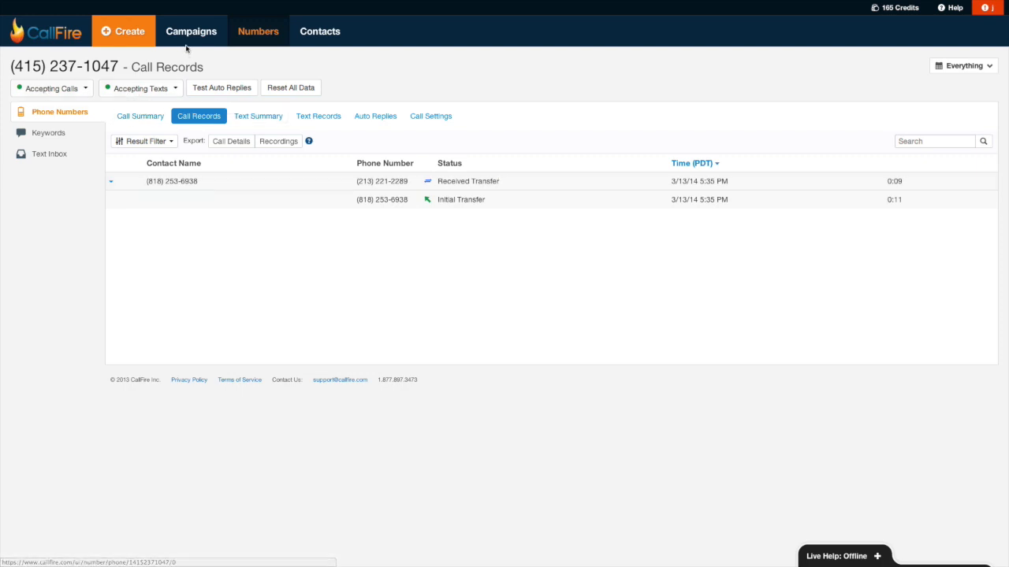
click(258, 31)
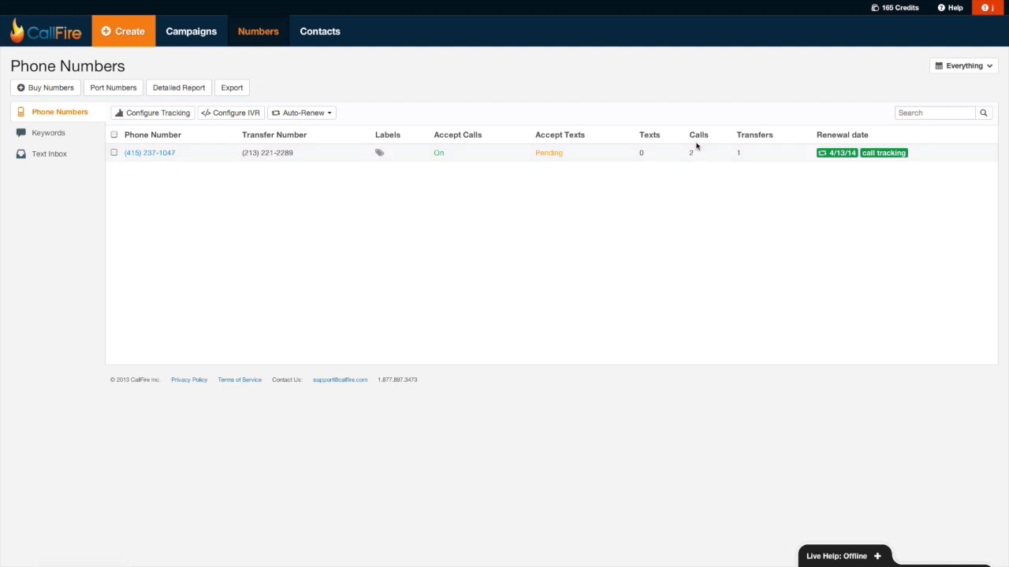
mouse_move(297, 165)
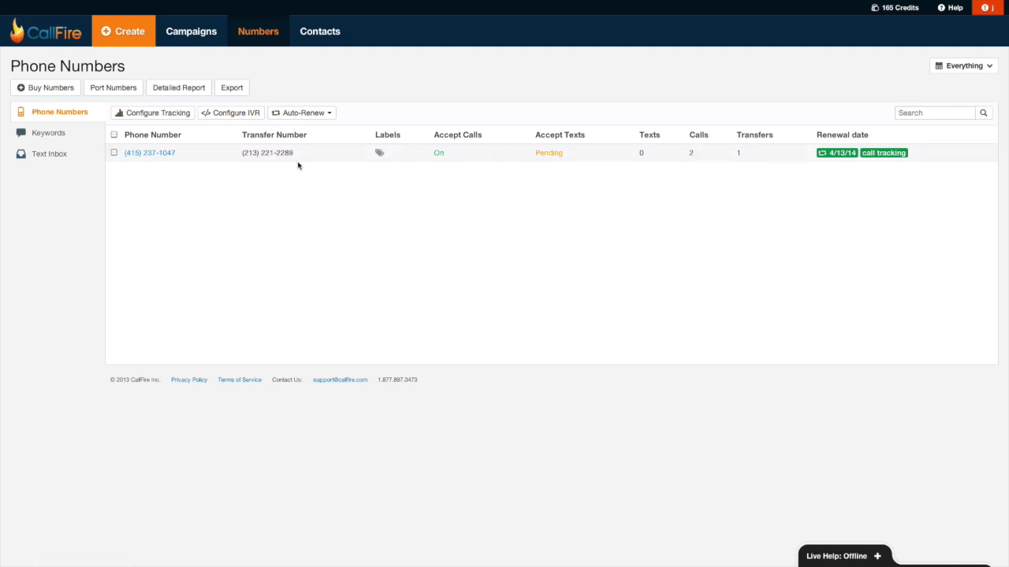
click(149, 152)
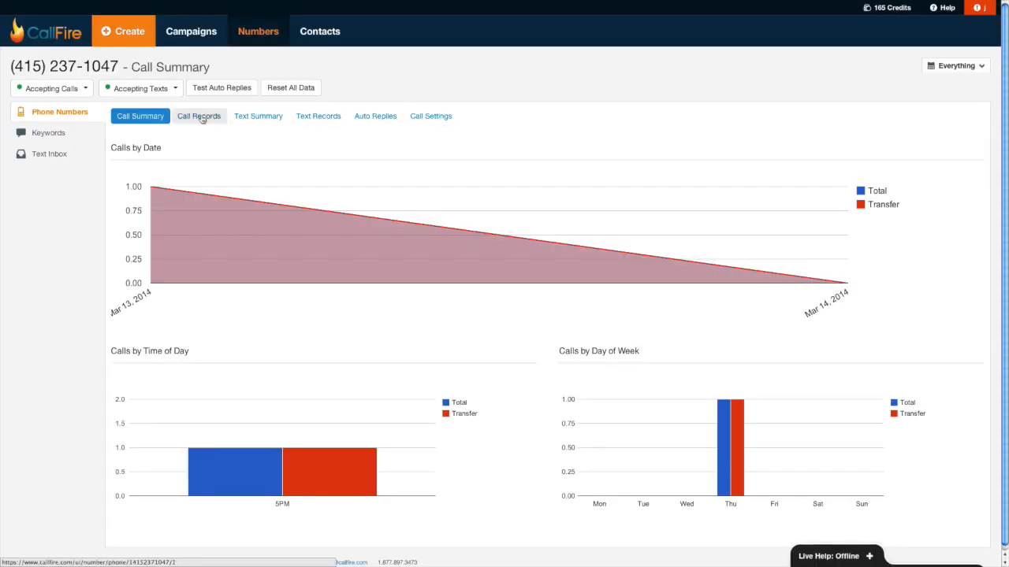
click(199, 116)
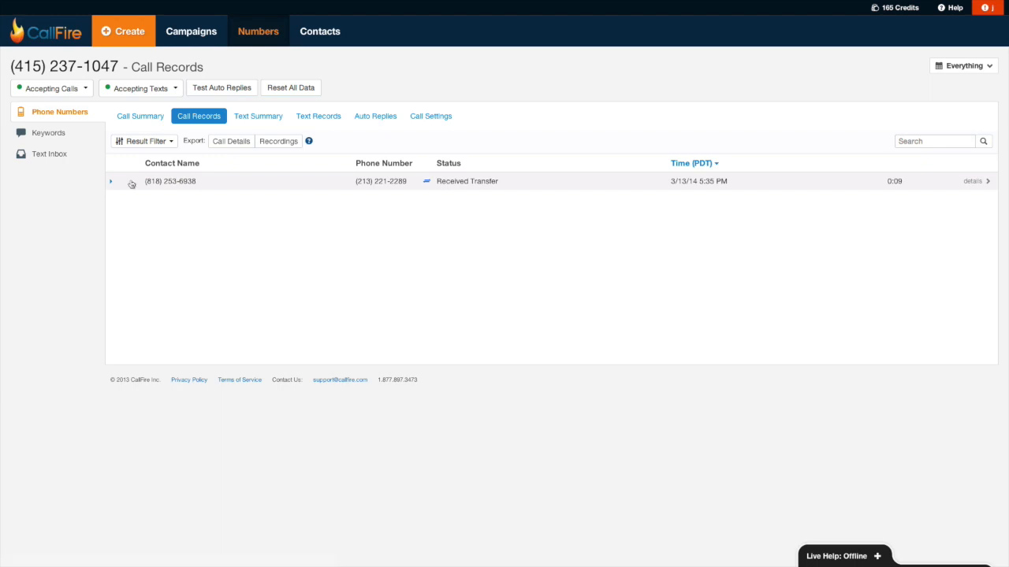
click(111, 181)
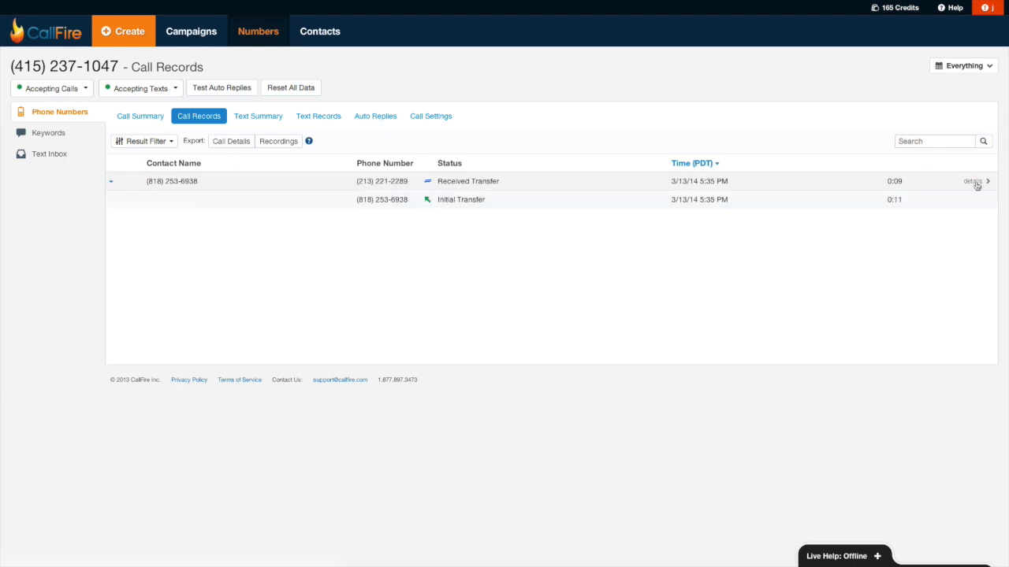
Show that call's responses, then play and download its recording
click(973, 181)
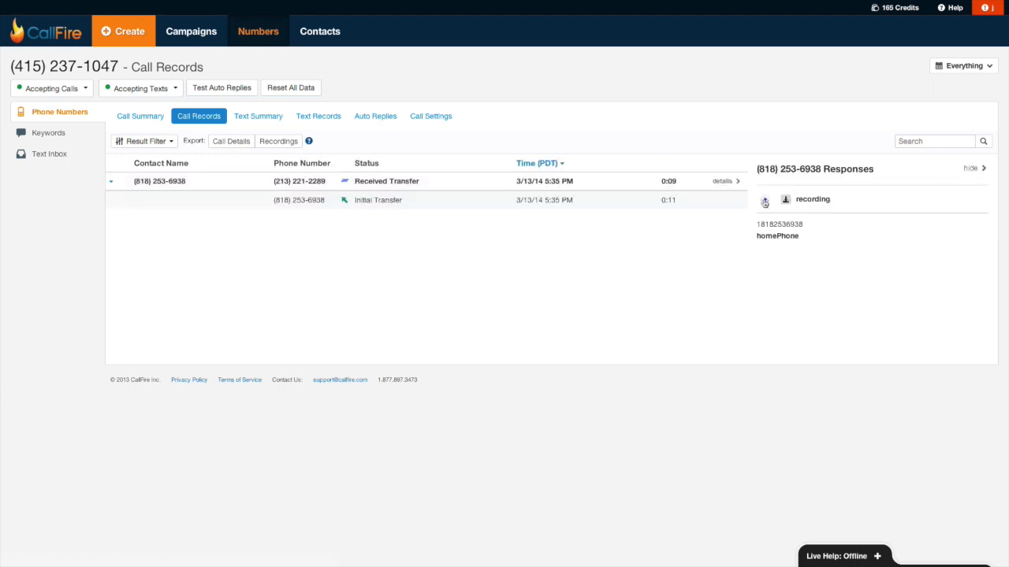
click(764, 199)
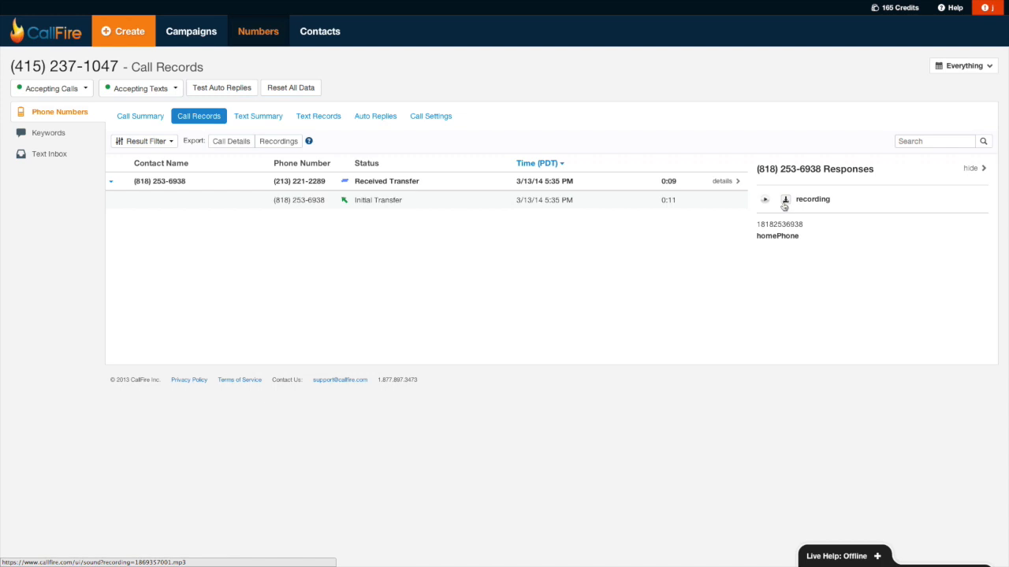
click(430, 116)
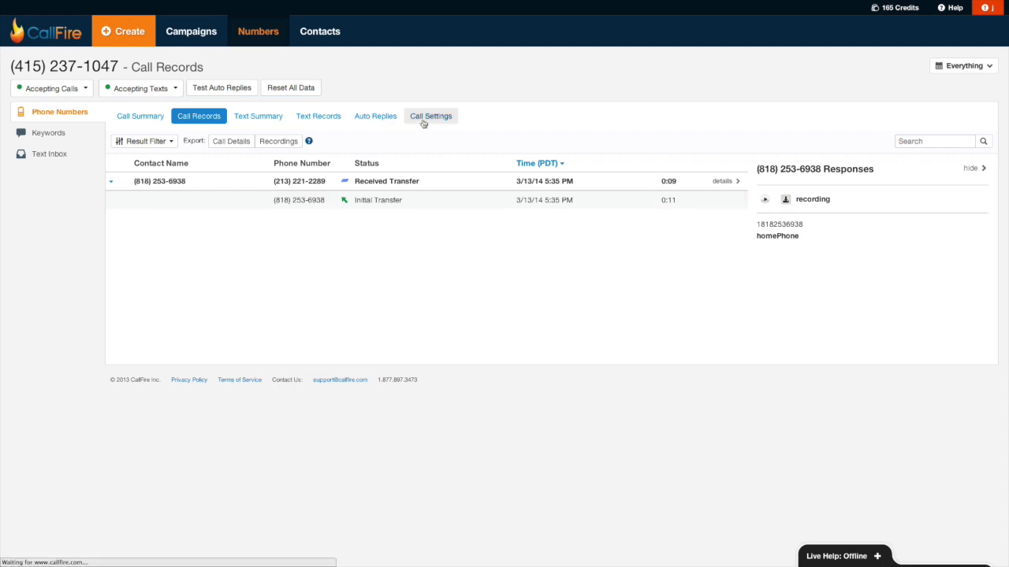
click(430, 116)
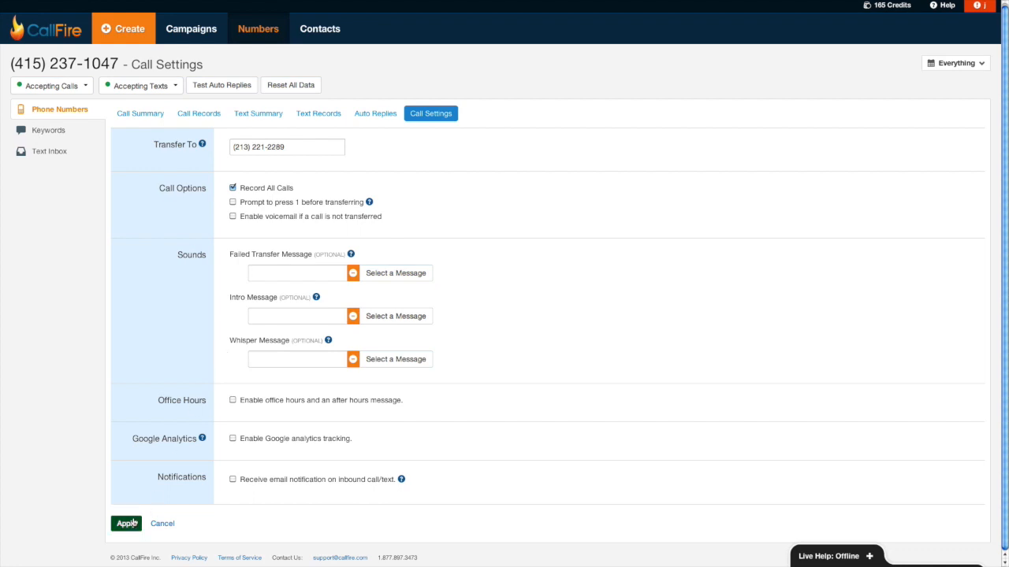
mouse_move(149, 140)
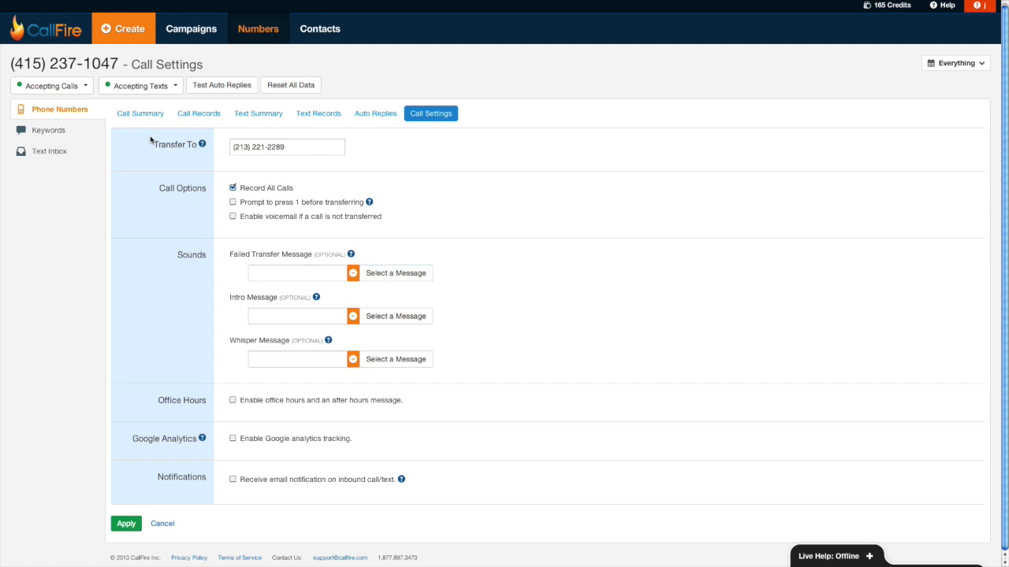
mouse_move(933, 24)
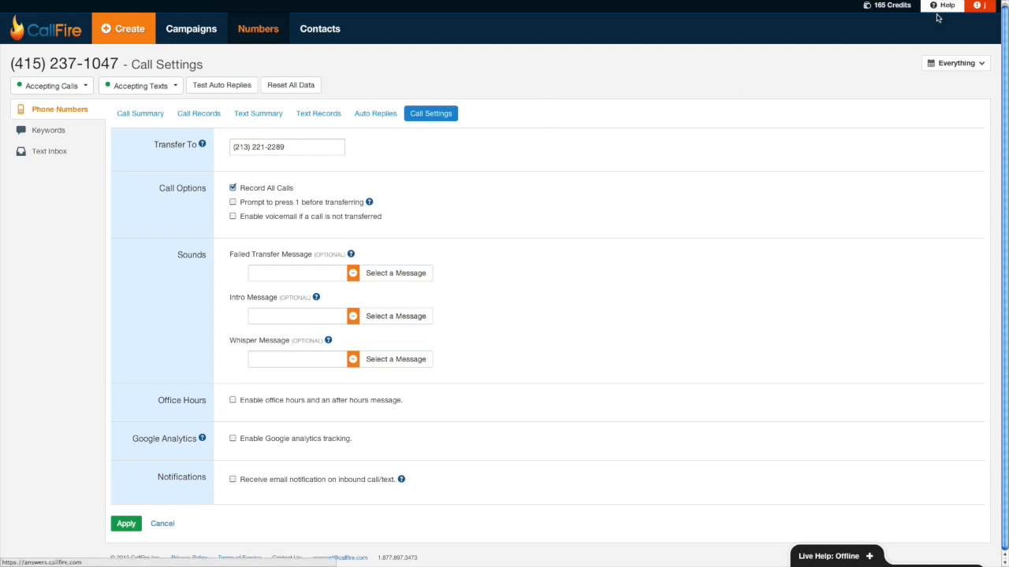
mouse_move(652, 354)
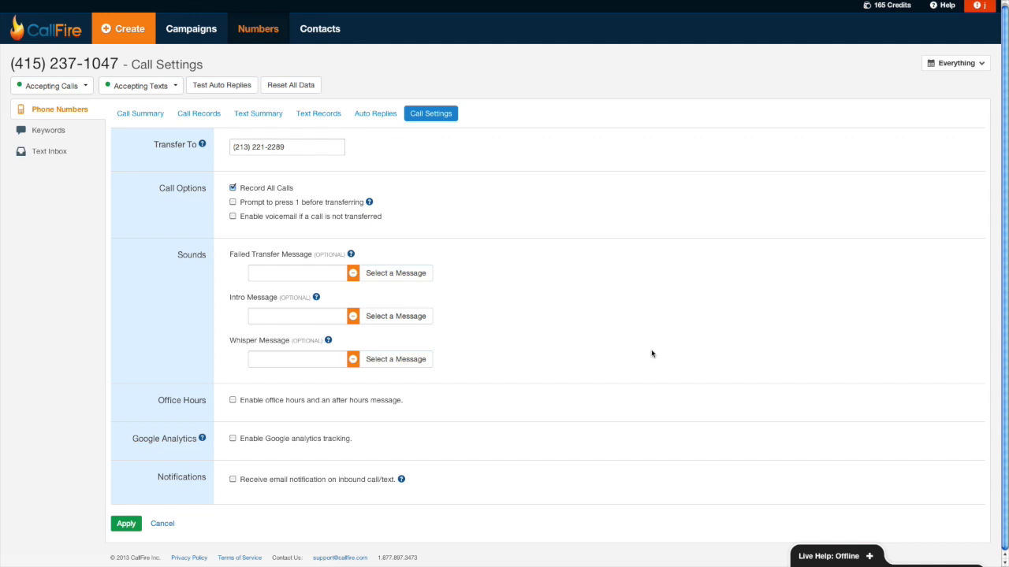
mouse_move(754, 440)
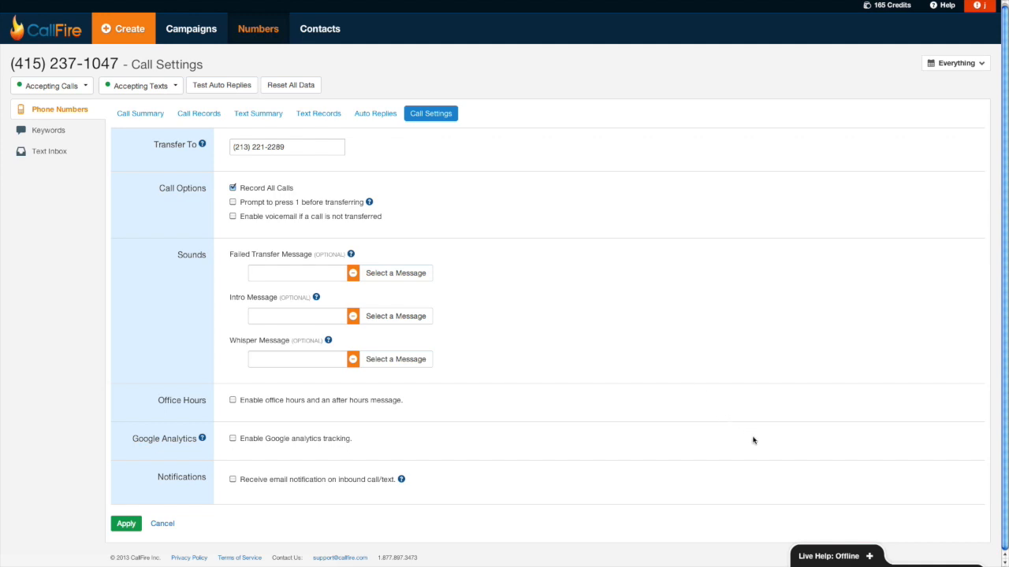